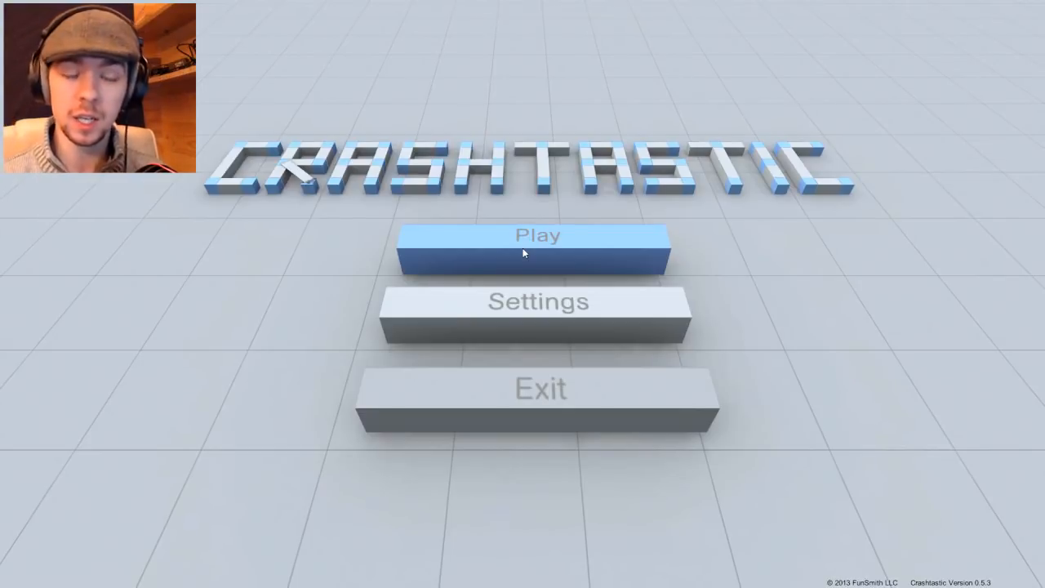
mouse_move(804, 251)
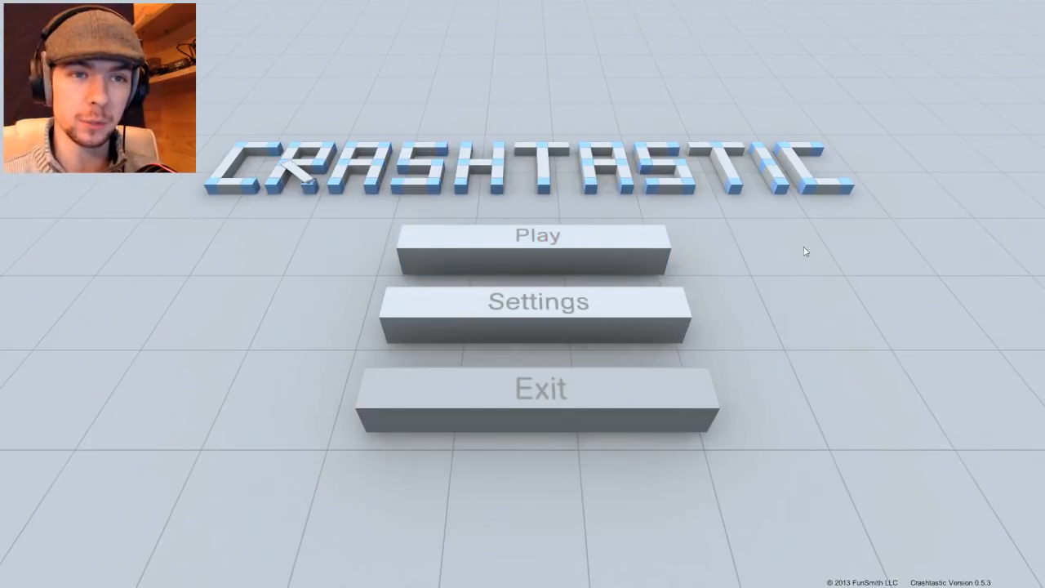
mouse_move(815, 243)
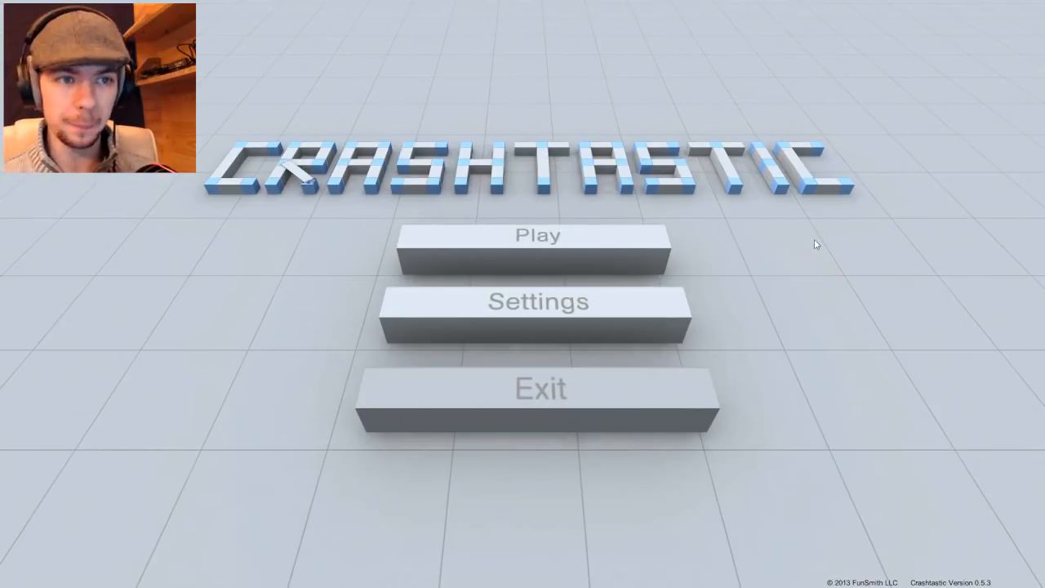
mouse_move(809, 241)
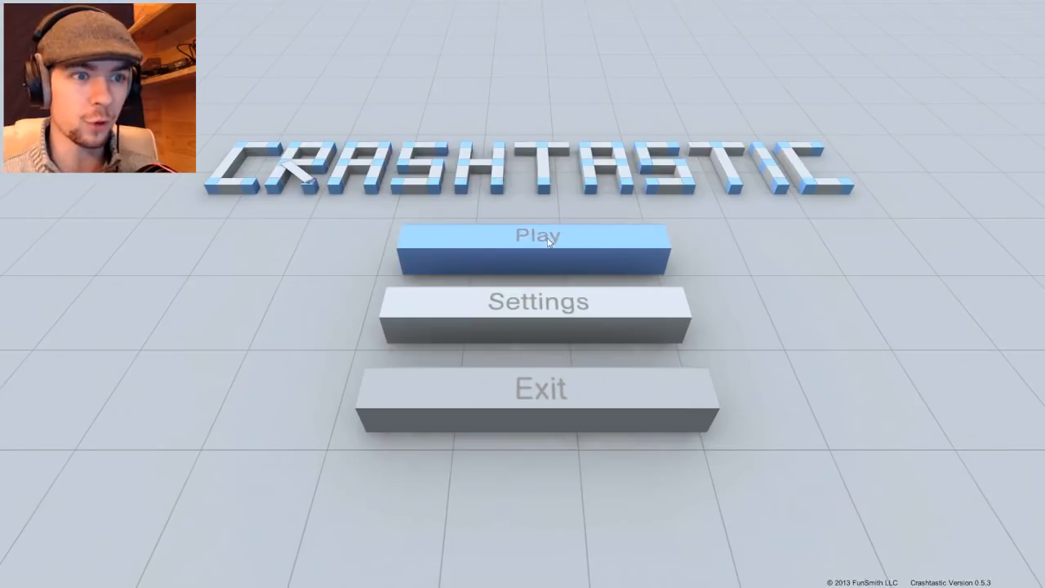
Click Play on the main menu to load Level #1, 'Just a Little Bit Foward'
click(537, 237)
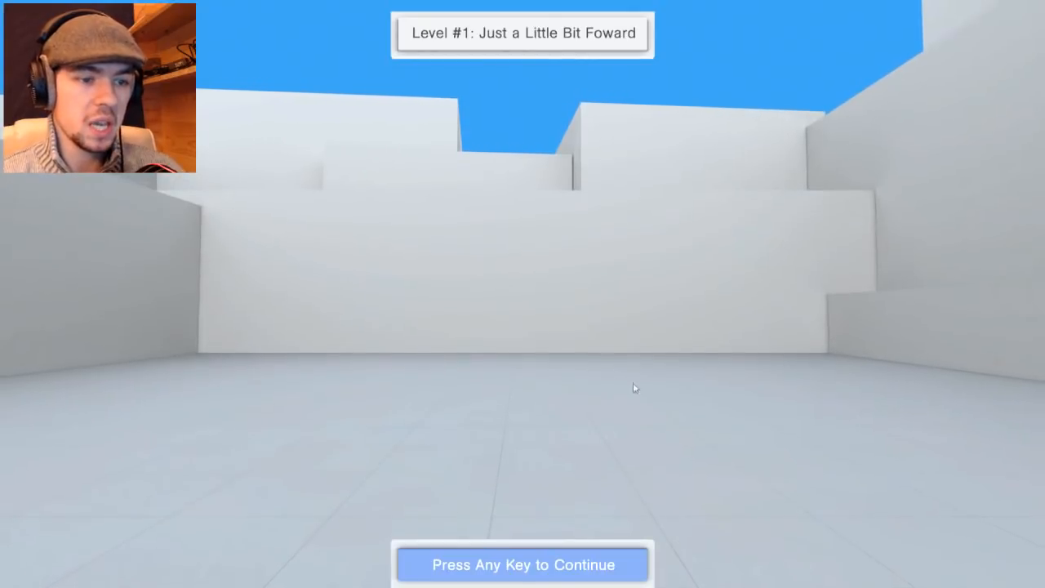
Dismiss the Level 1 intro and the Crashtastic Editor welcome panel
key(space)
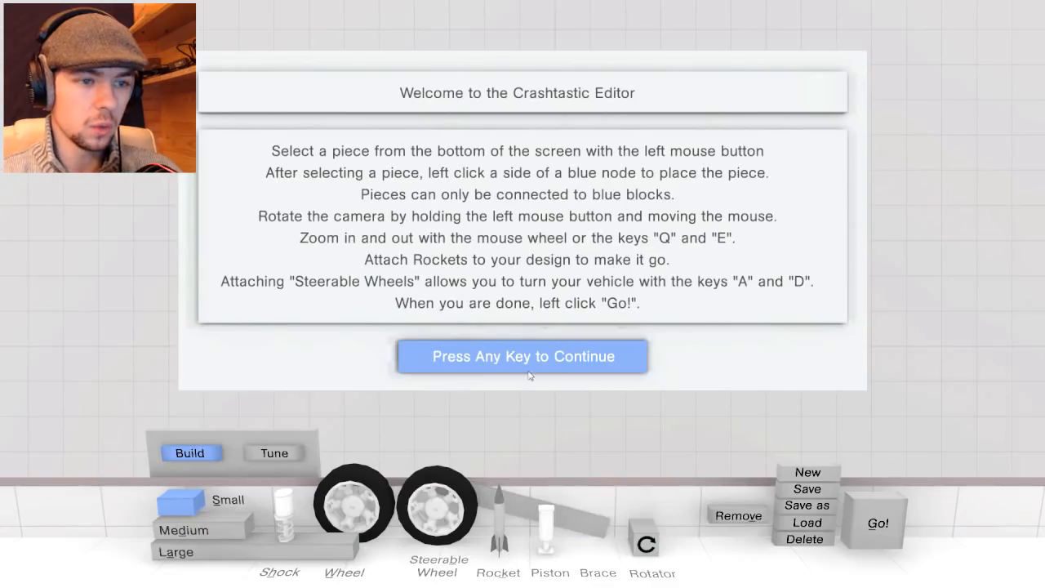
mouse_move(537, 407)
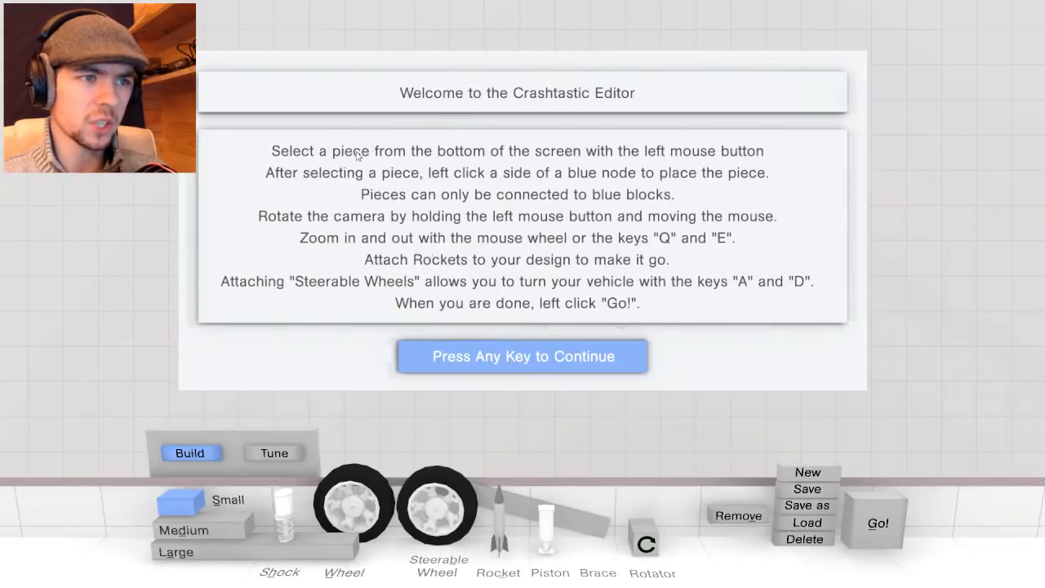
mouse_move(500, 184)
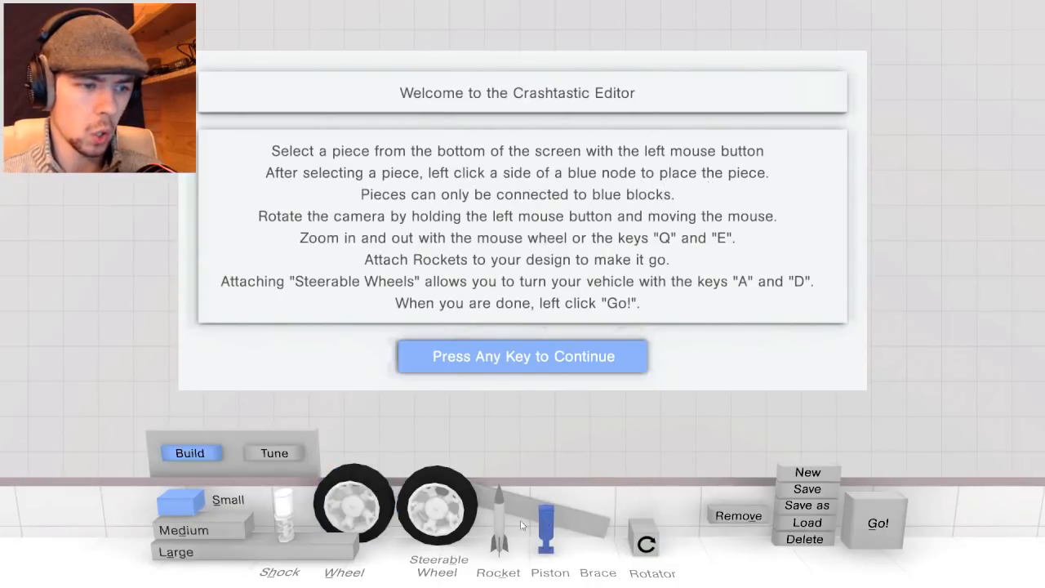
key(space)
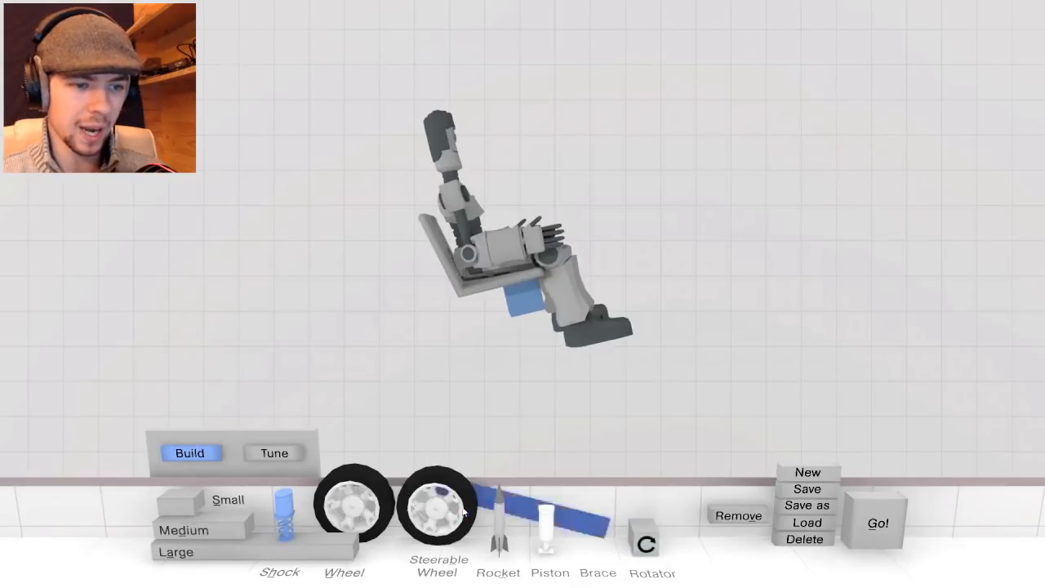
Attach small blocks, shock springs and steerable wheels to both sides of the driver
click(437, 506)
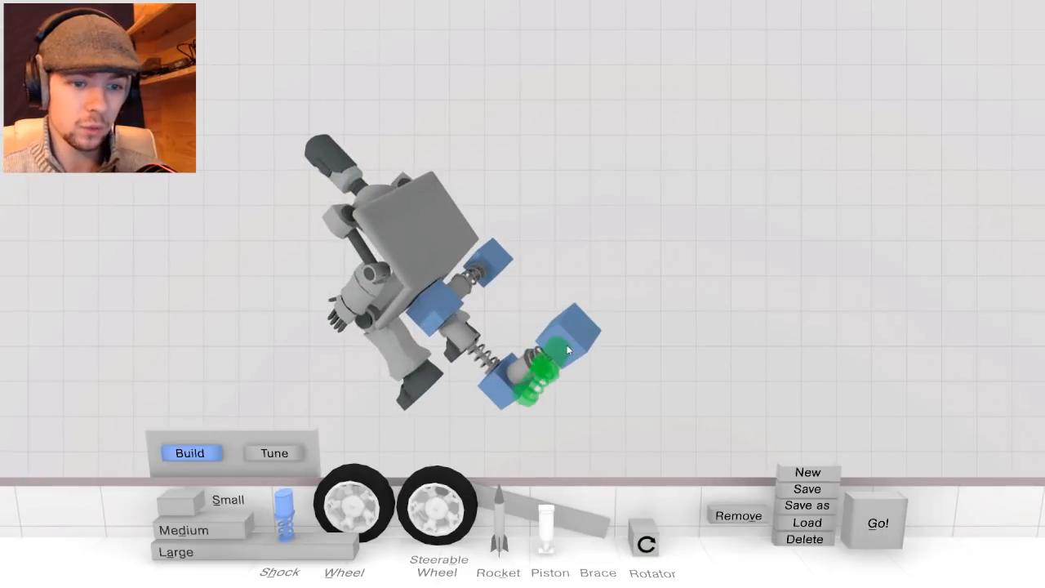
click(738, 515)
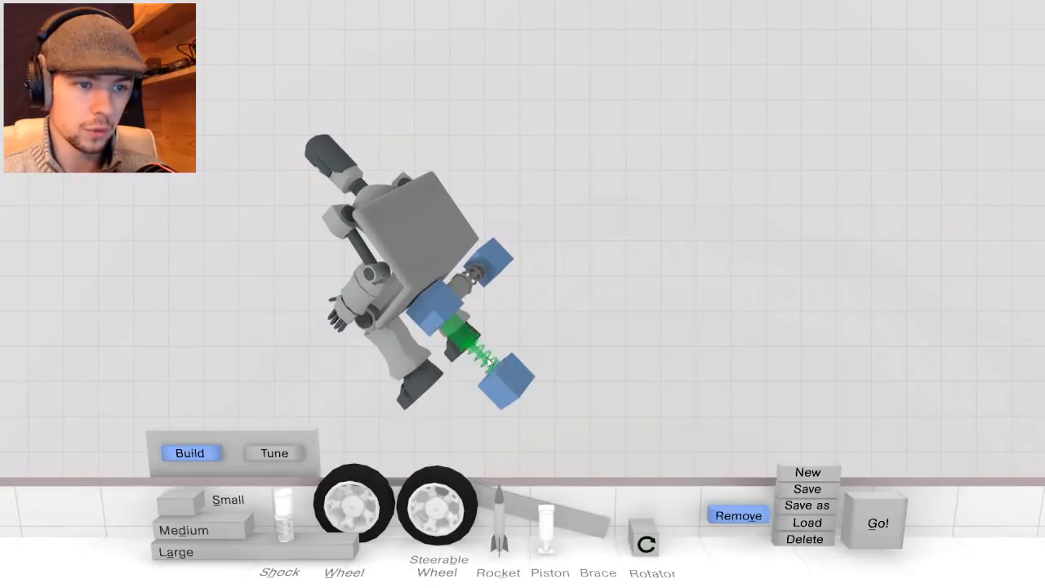
click(737, 515)
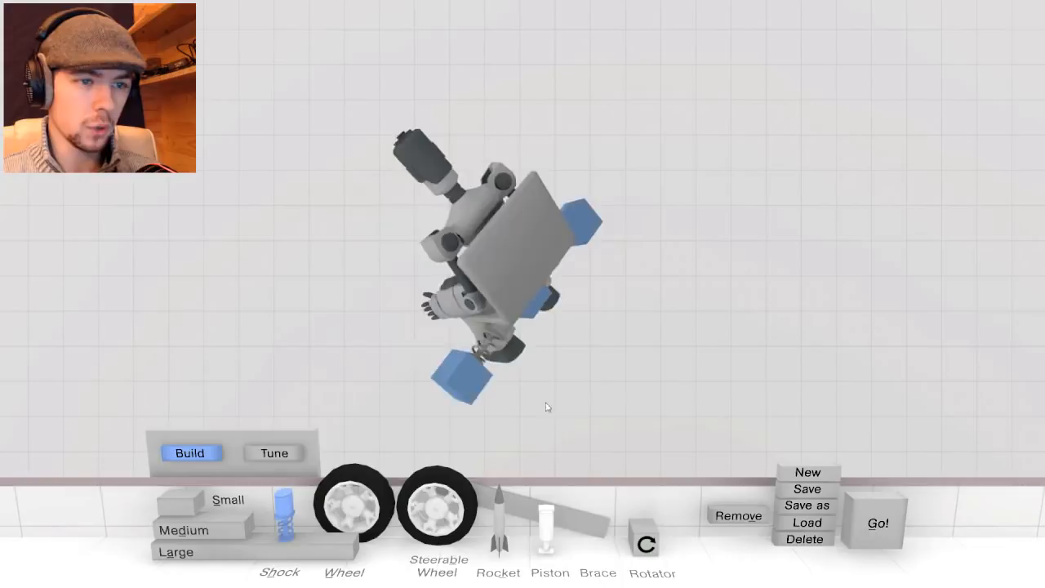
click(437, 506)
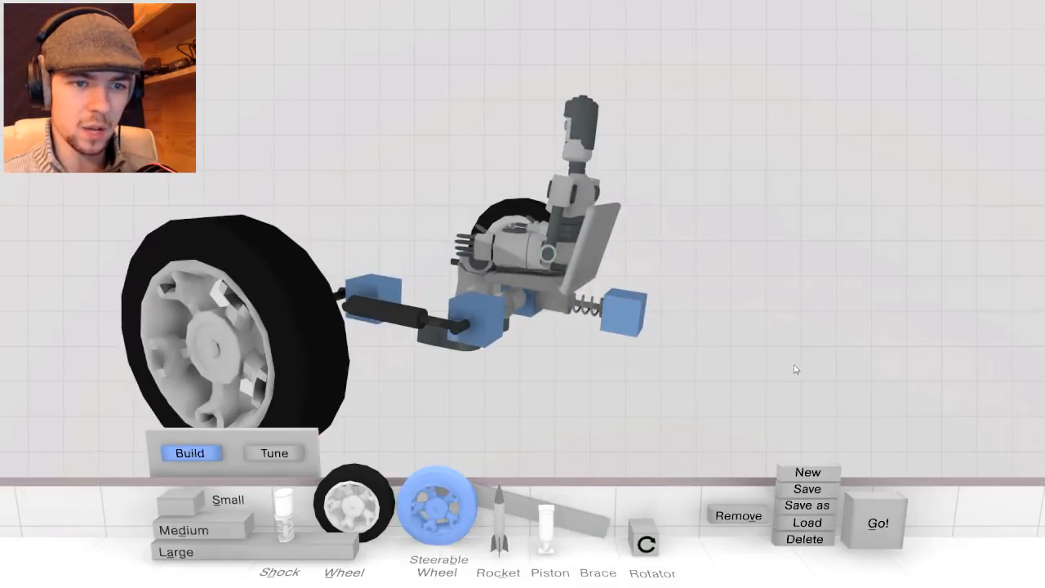
click(549, 523)
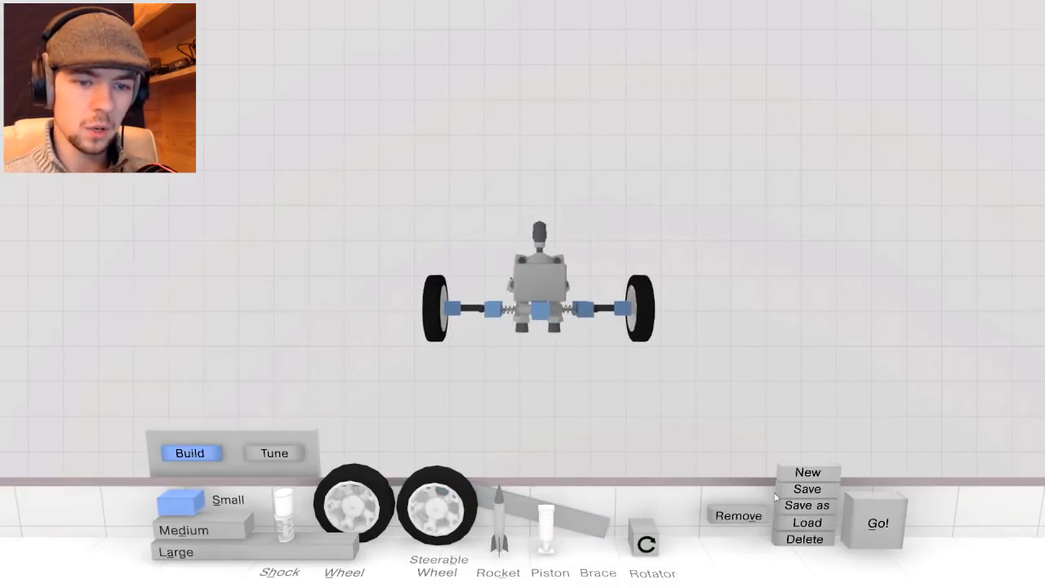
Save the design as 'Cra' and test-run it, failing at 1.28 meters
click(805, 504)
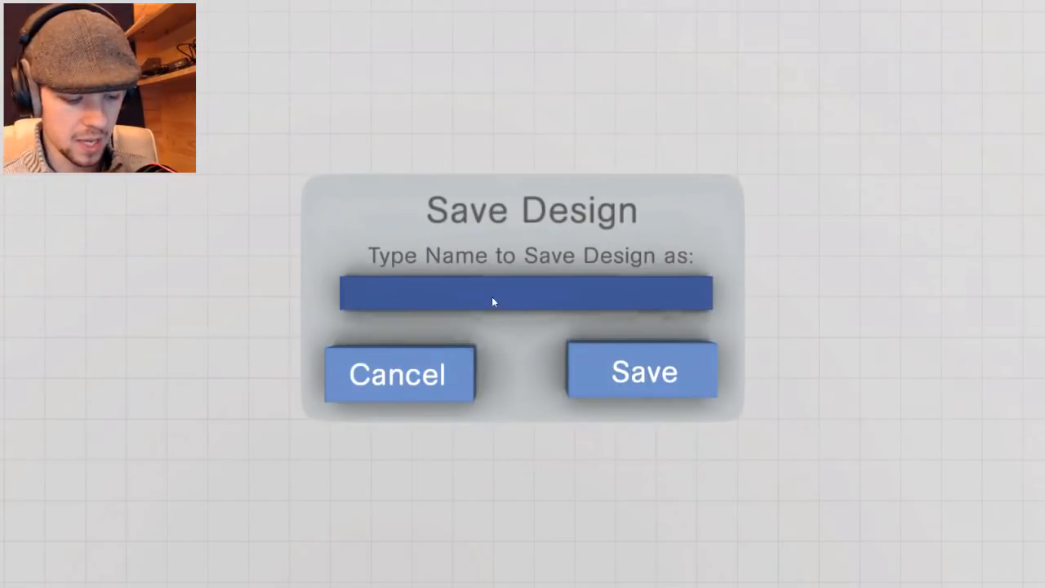
text(Cra)
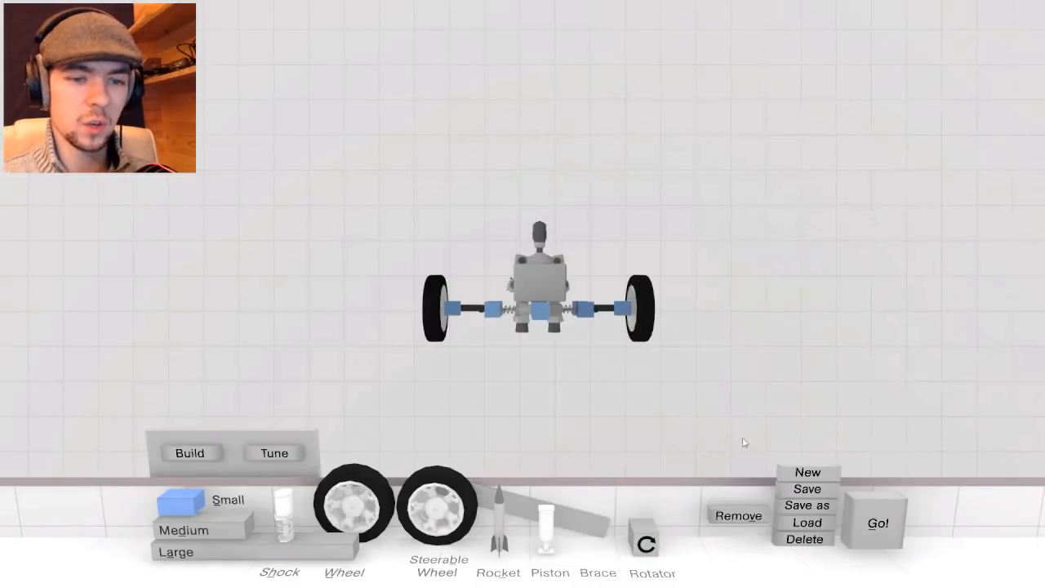
click(879, 523)
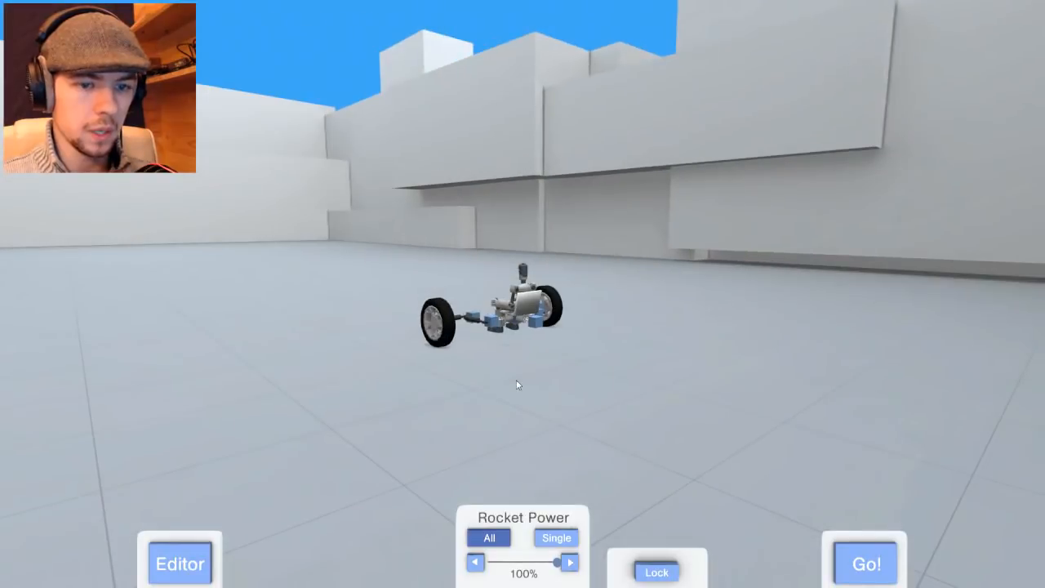
mouse_move(549, 559)
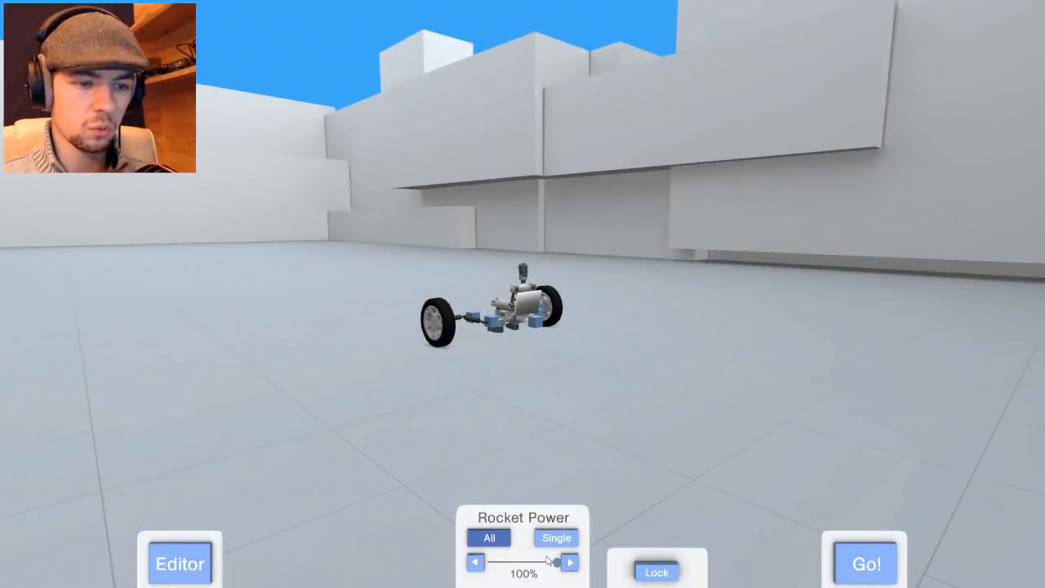
click(864, 564)
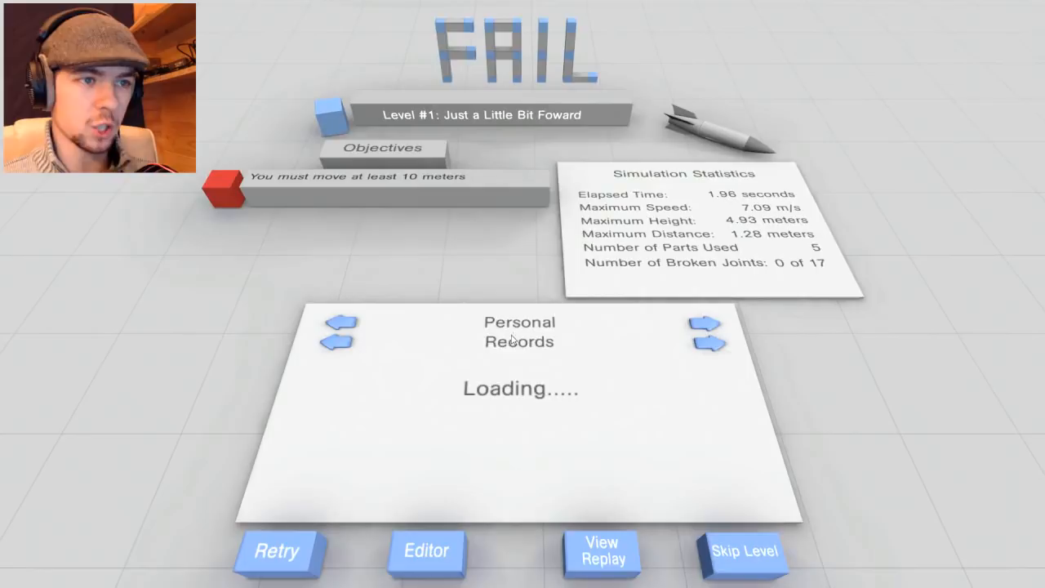
Rebuild the vehicle with a rocket and bigger wheels and rerun Level 1 to SUCCESS
click(426, 551)
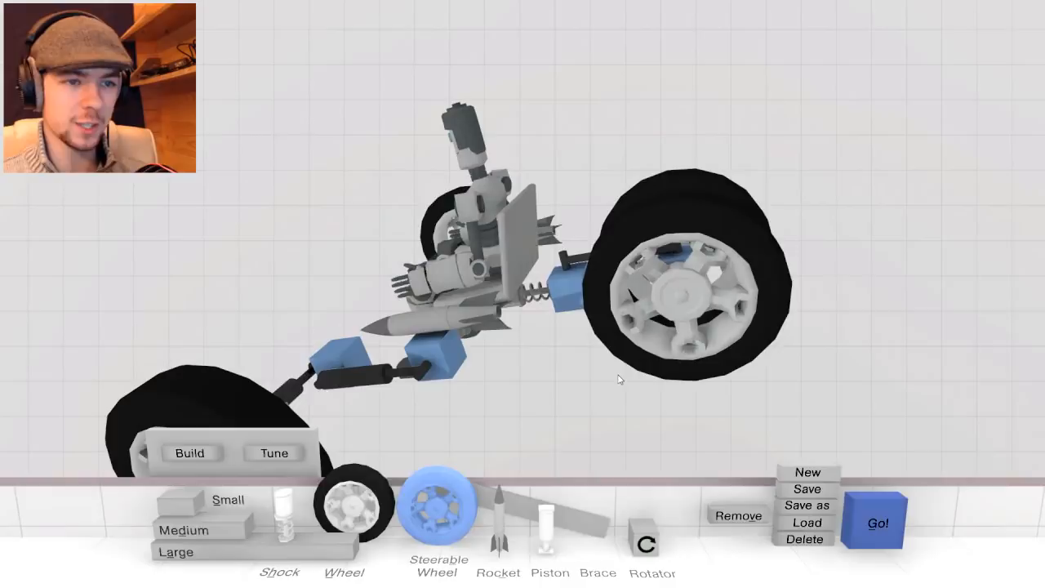
click(876, 522)
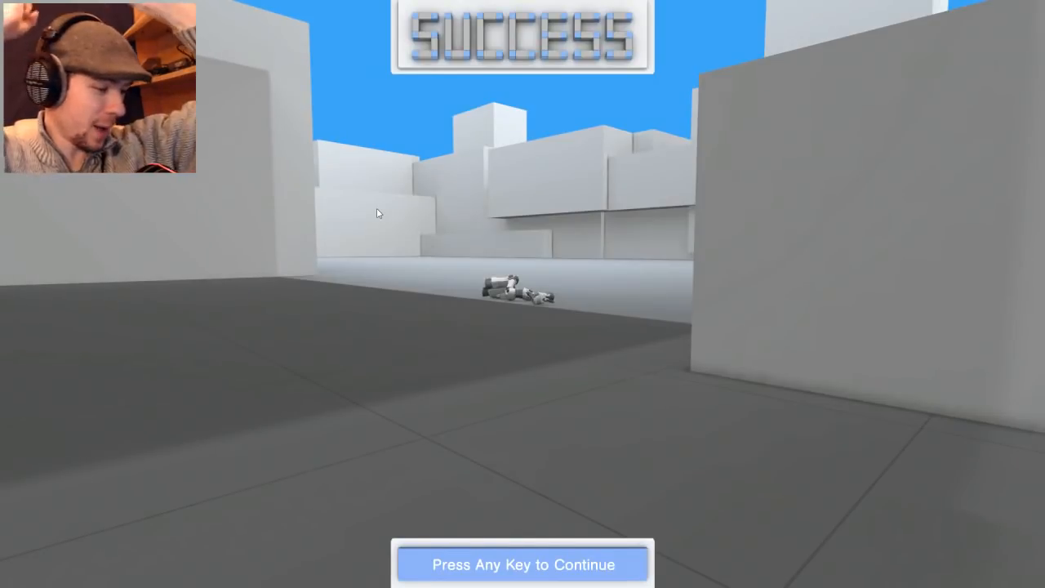
Continue past Success, start Level #2 'Get Some Air!' and dismiss its intro
key(space)
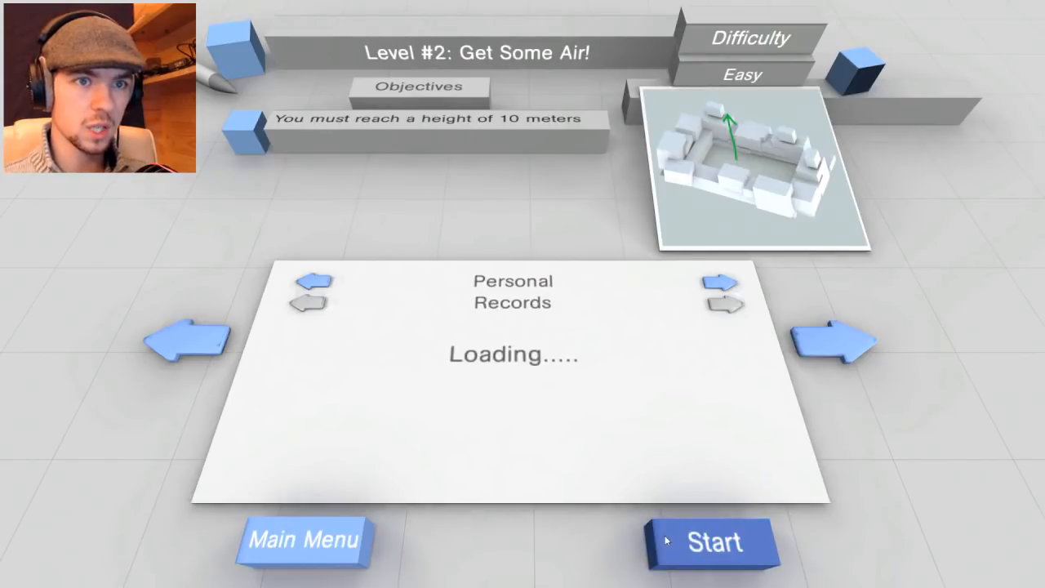
click(713, 541)
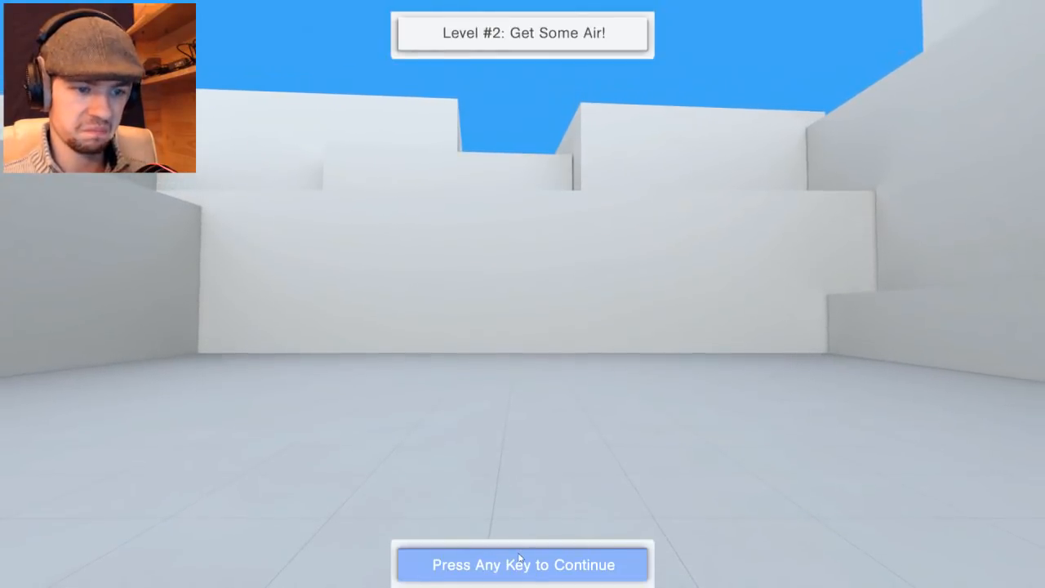
key(space)
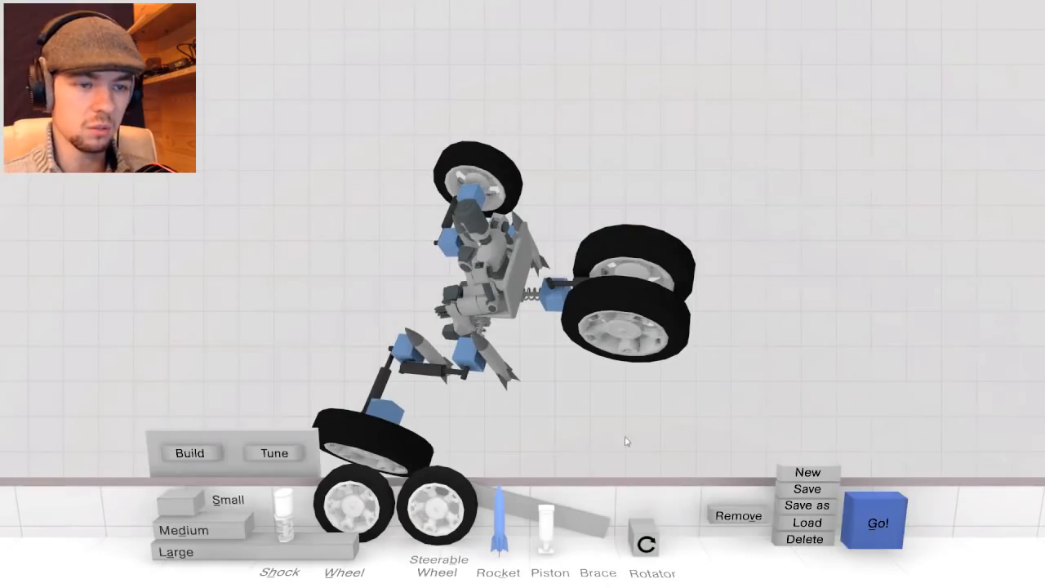
Launch the rocket vehicle with all rocket power lowered from 73% to about half
click(875, 521)
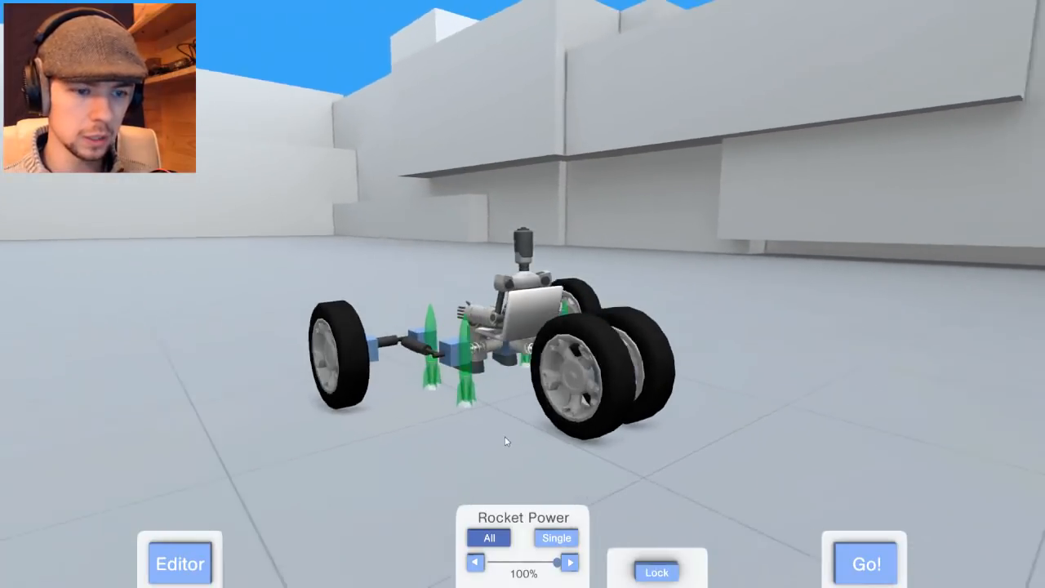
drag(561, 562, 541, 562)
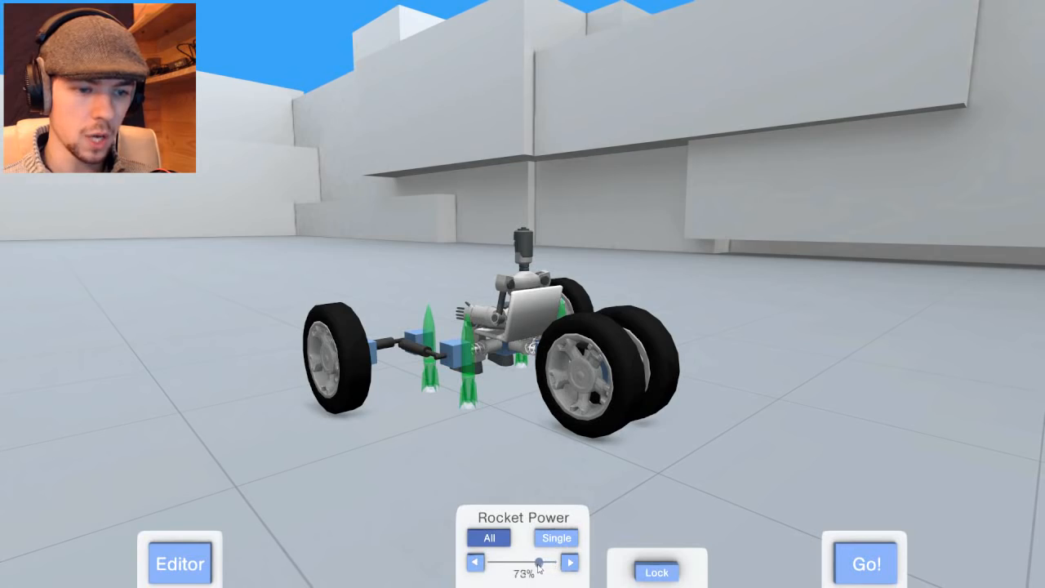
drag(543, 561, 521, 562)
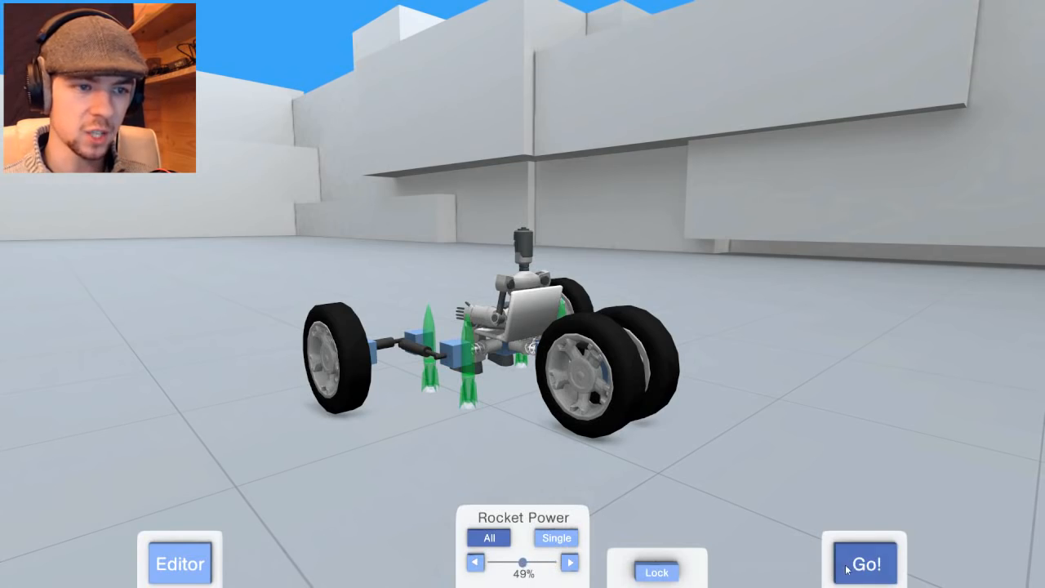
click(863, 563)
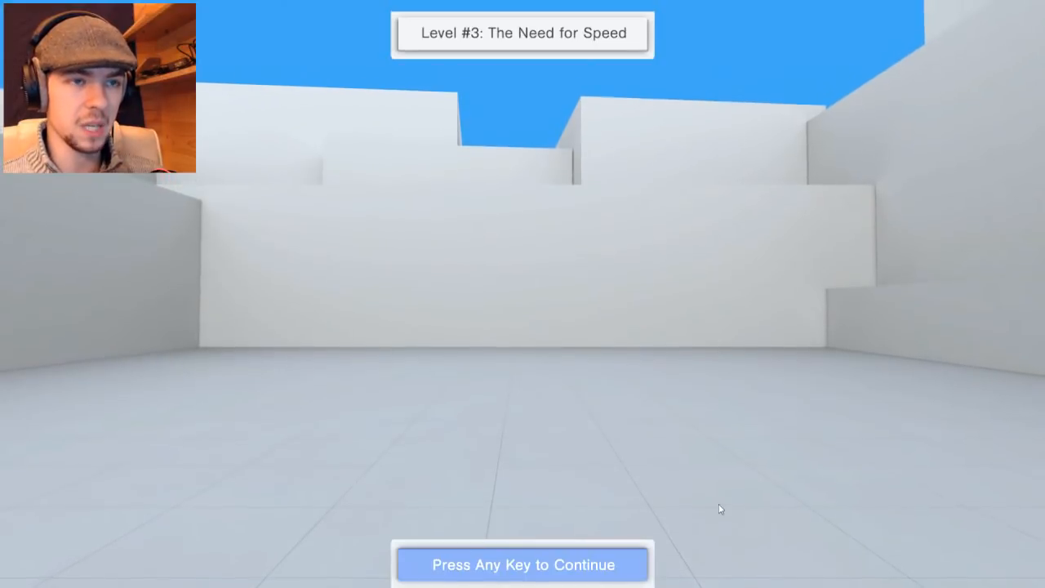
Add wheels and rockets to the Level 3 axle and launch it, crashing to FAIL
key(space)
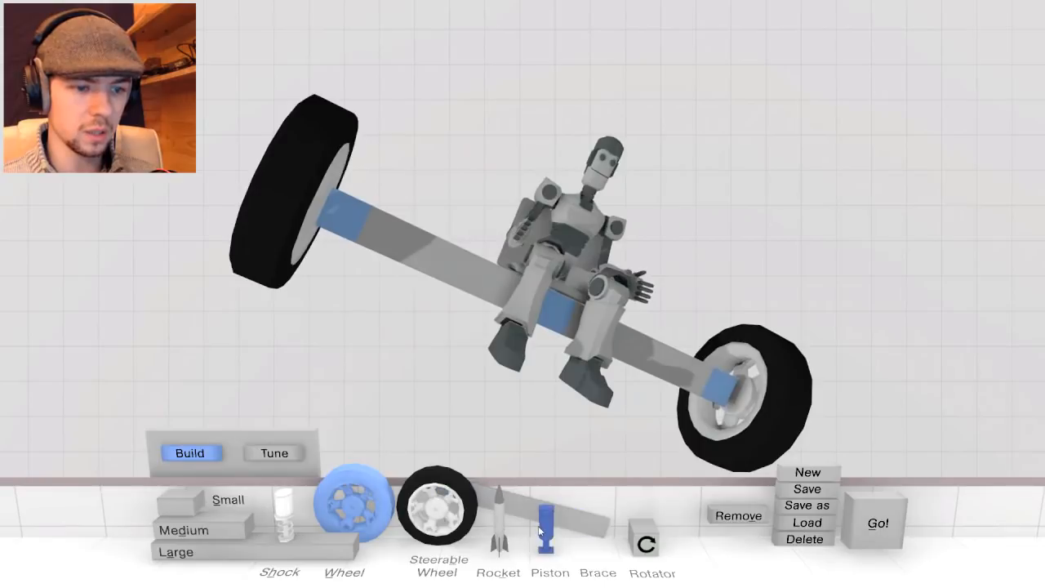
click(439, 504)
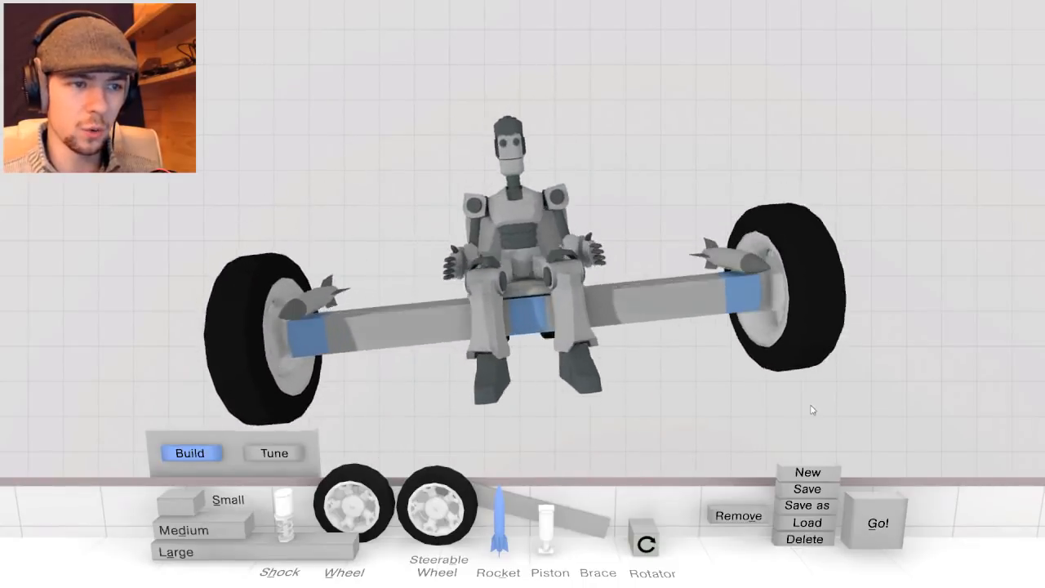
click(877, 523)
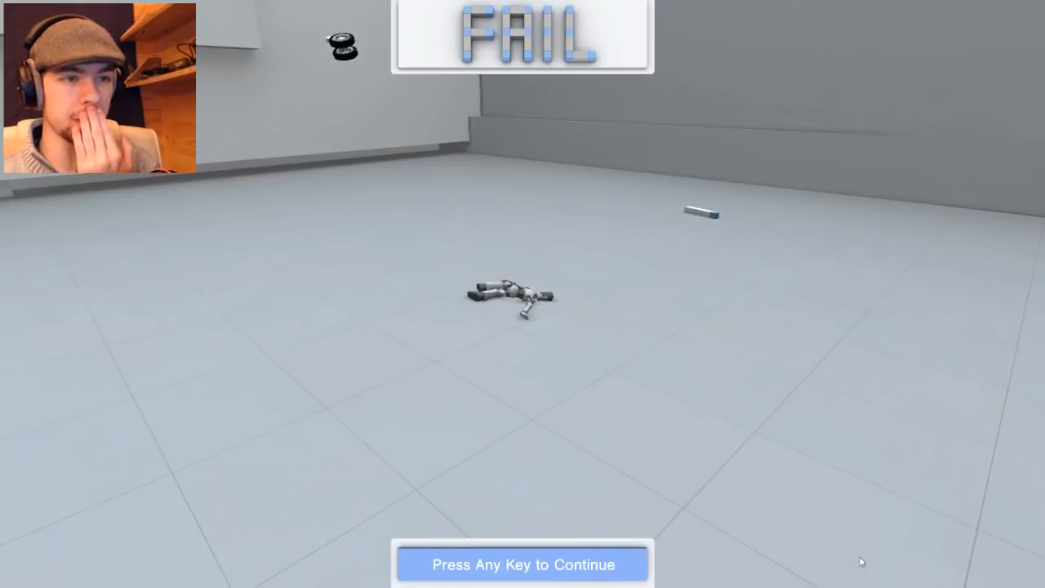
Test a six-wheeled rocket car on Level 3, then reset to build a new frame
key(space)
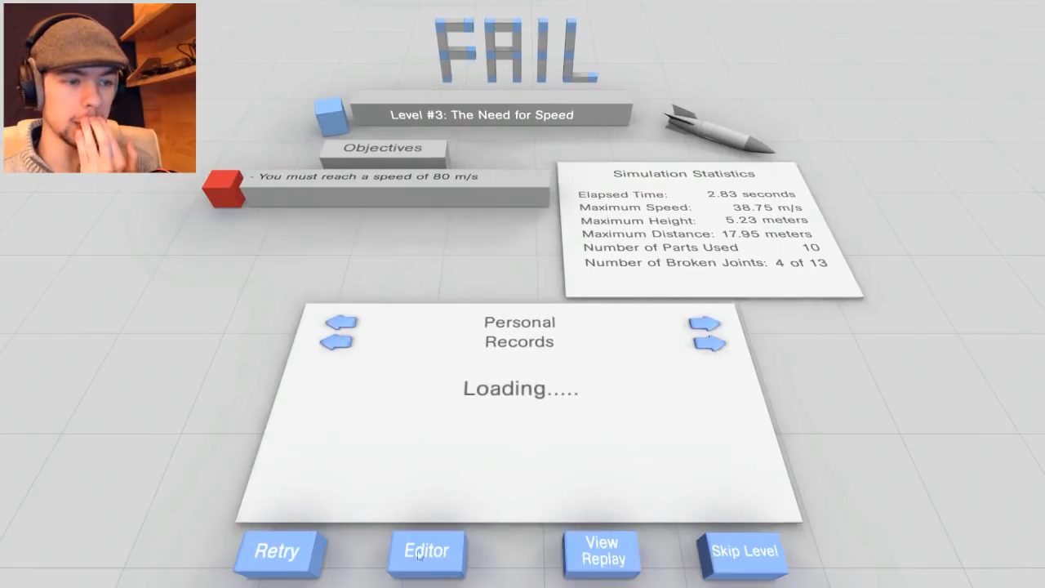
click(426, 550)
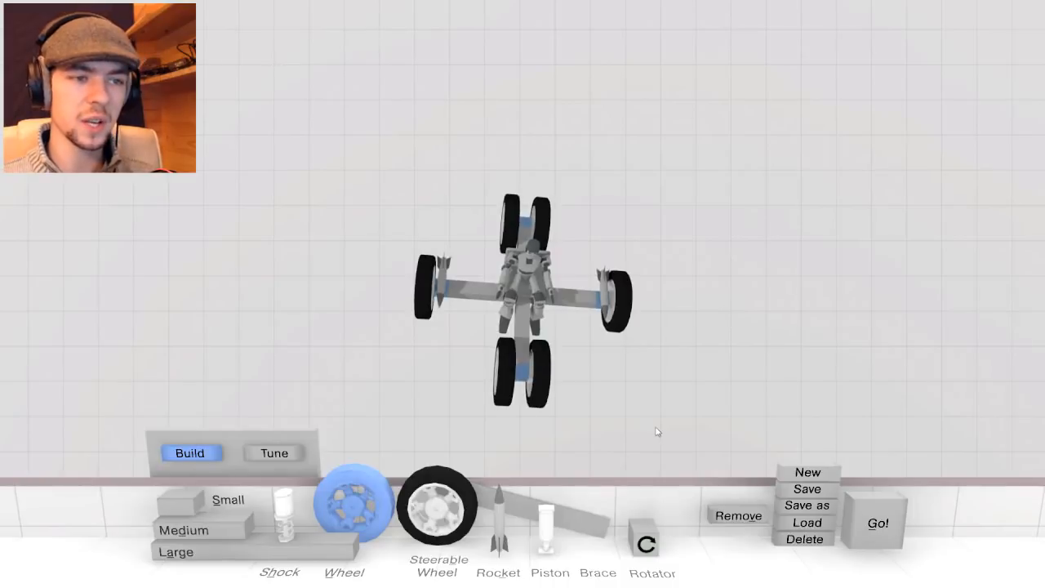
click(806, 505)
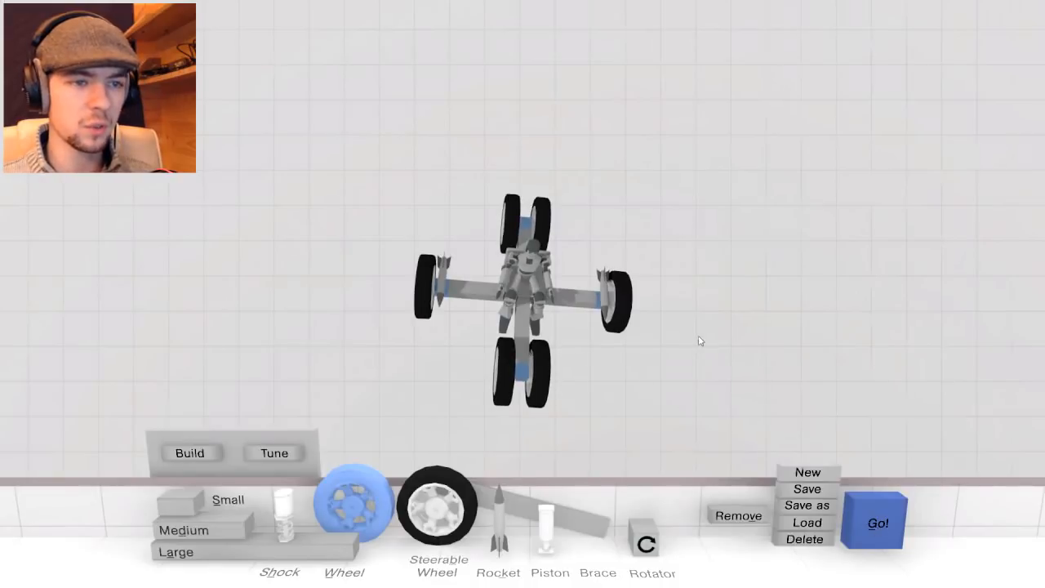
click(876, 522)
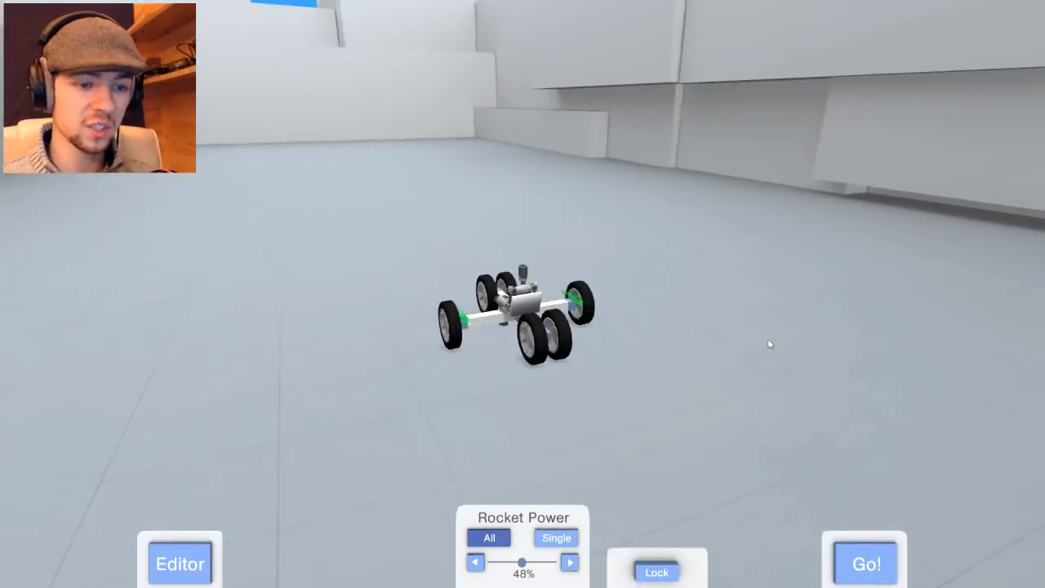
click(864, 563)
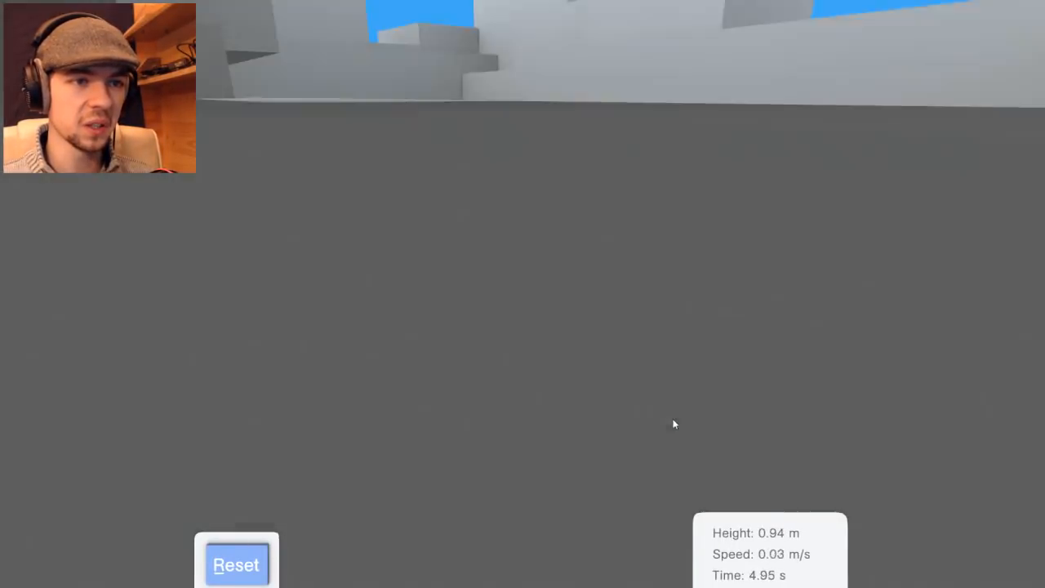
click(236, 565)
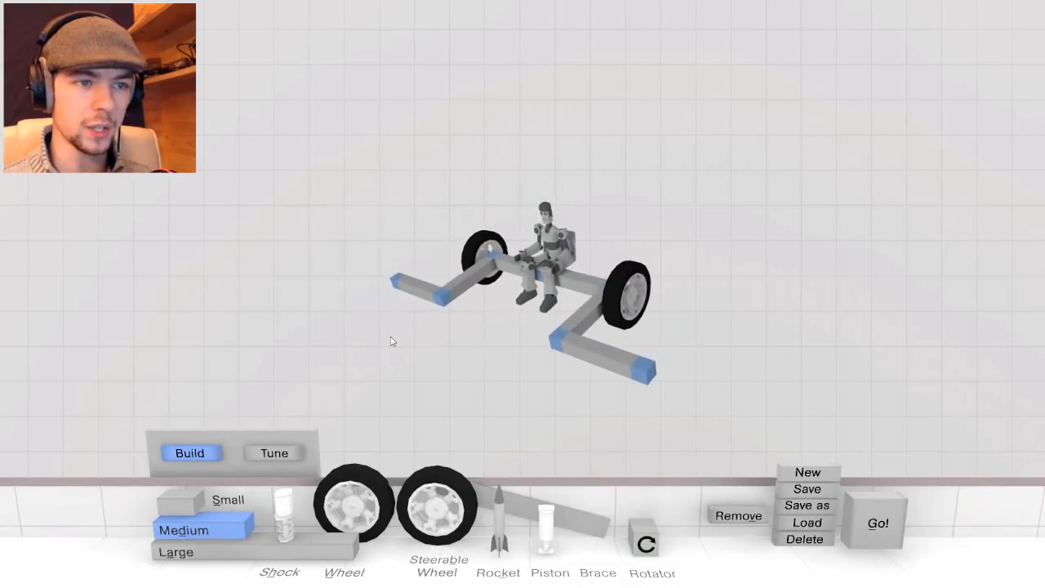
Add wheels, rockets and a large crossbeam, then launch to reach 104 m/s
click(438, 506)
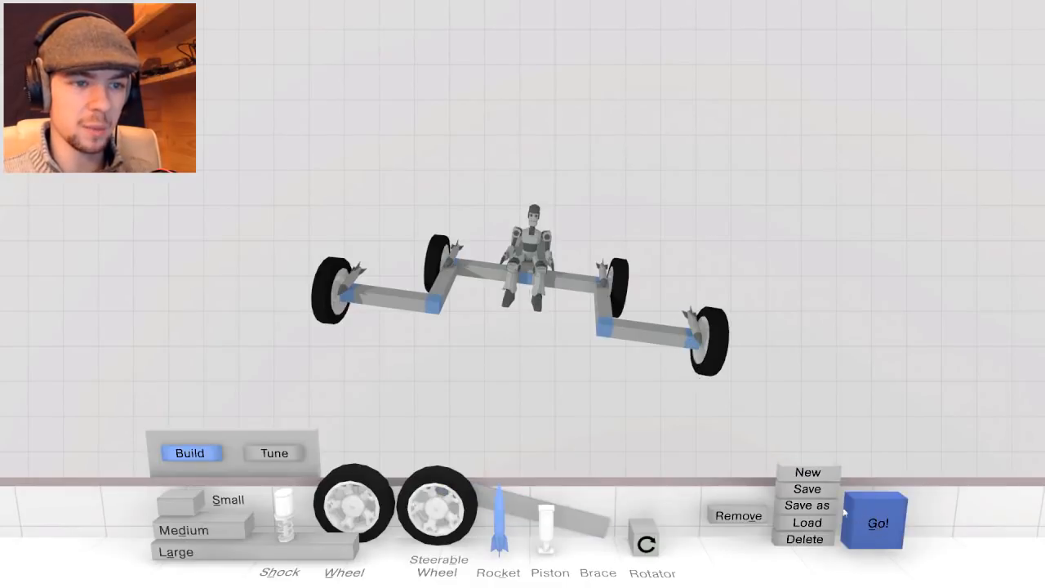
click(177, 552)
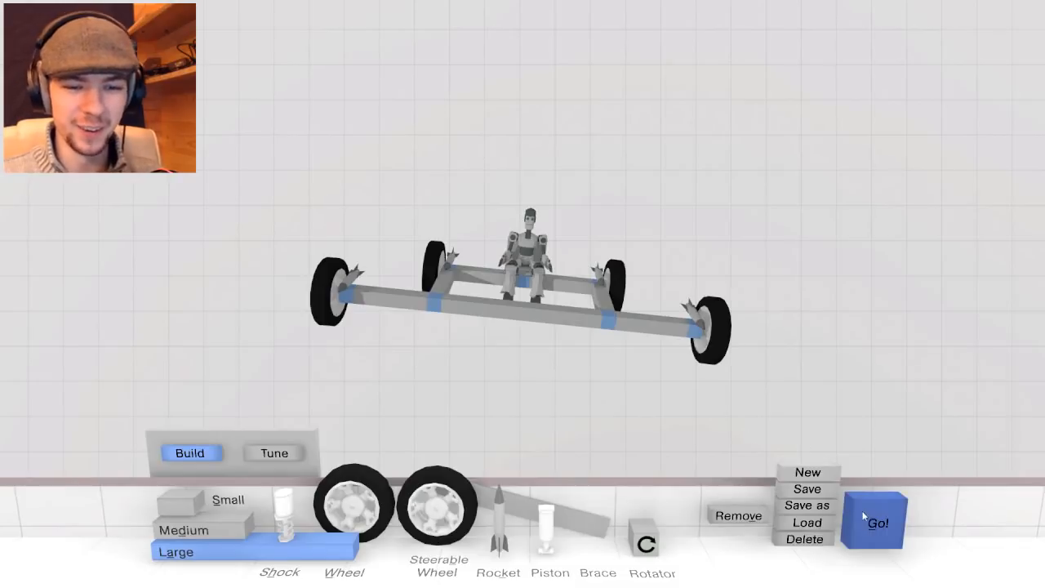
click(872, 522)
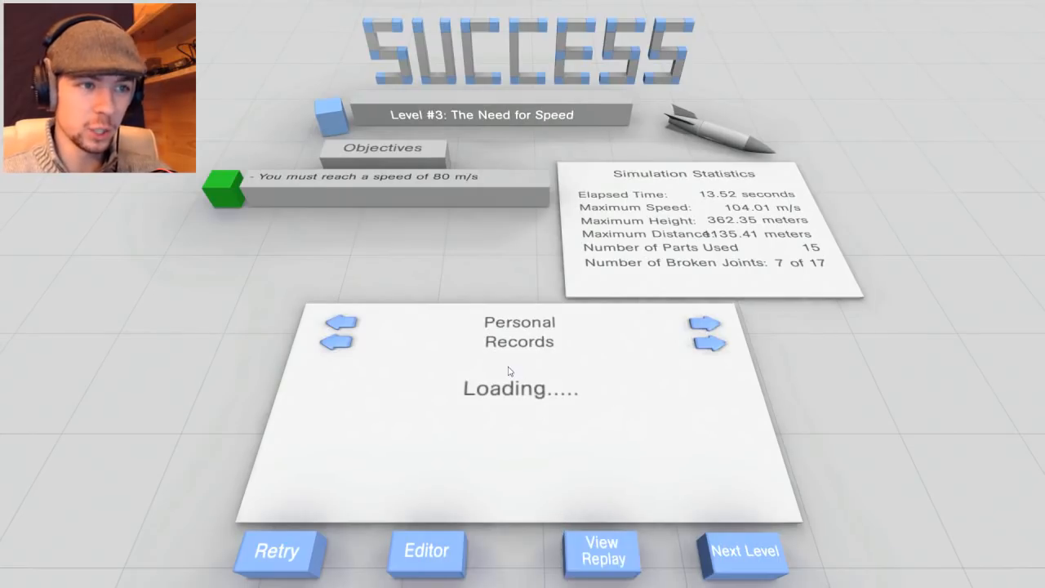
Advance to Level 5 'Slide to Win!', tune rocket power, and cross the finish at 42.7 m/s
click(744, 551)
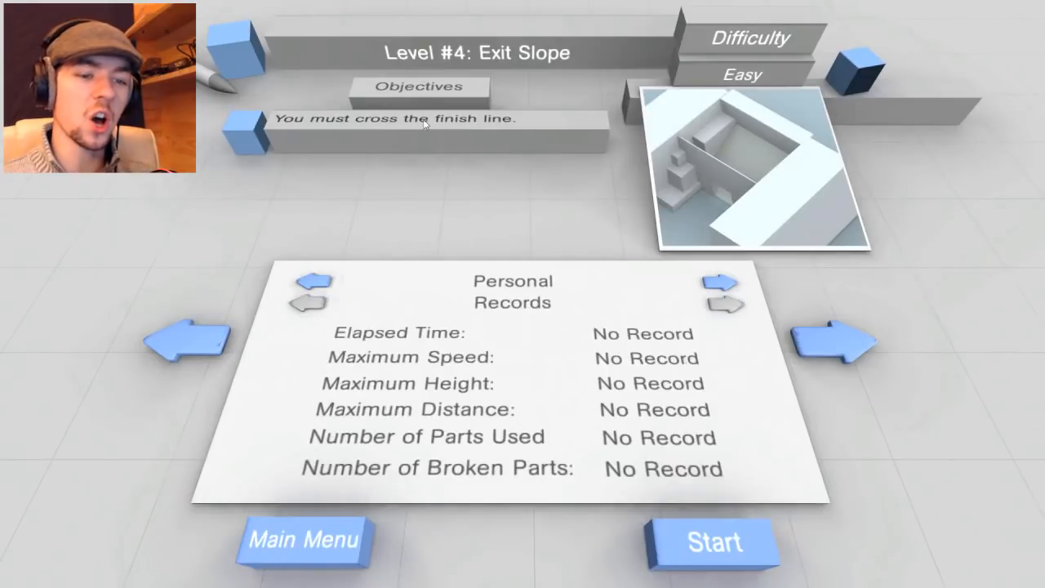
mouse_move(425, 135)
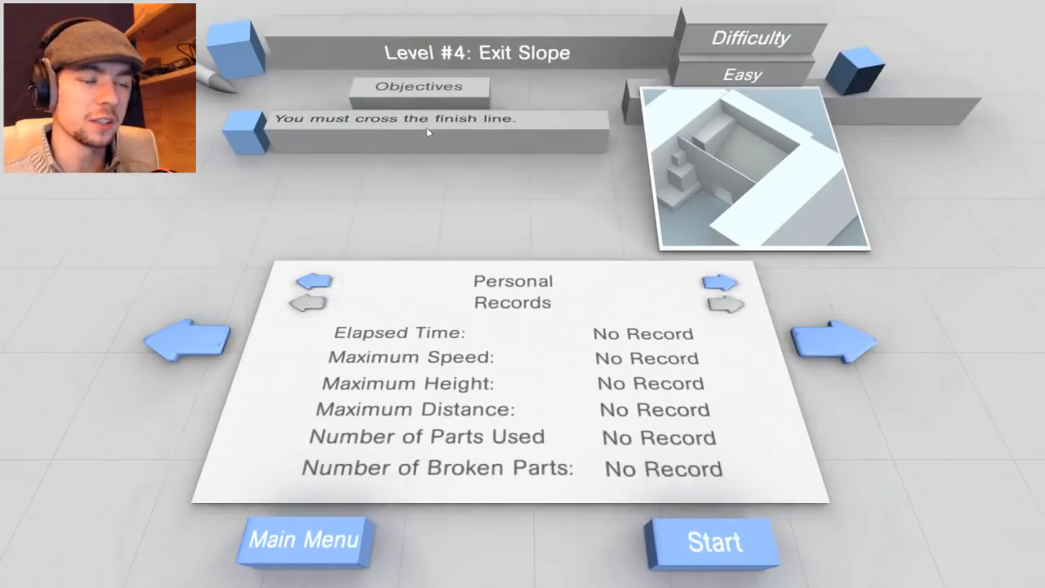
click(714, 541)
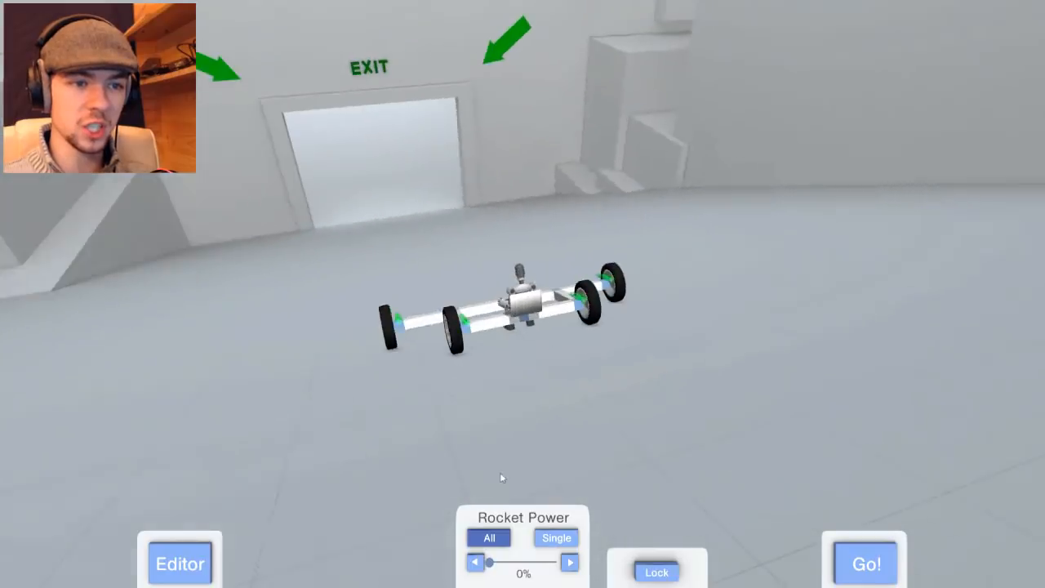
click(864, 563)
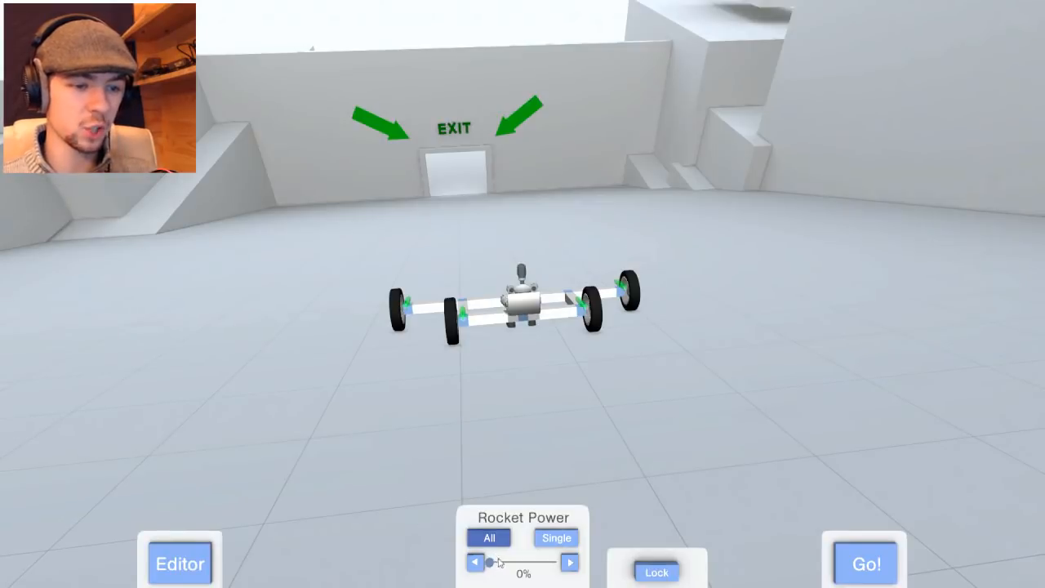
click(865, 563)
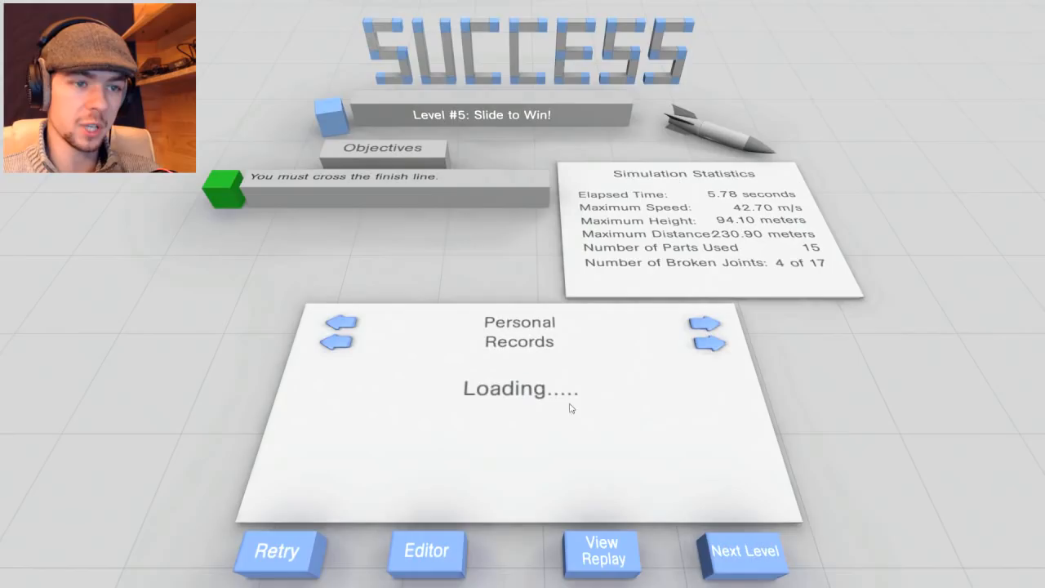
Load Level 6 'Don't hit the Ground!', launch the four-wheel rocket car, and pass SUCCESS
click(744, 550)
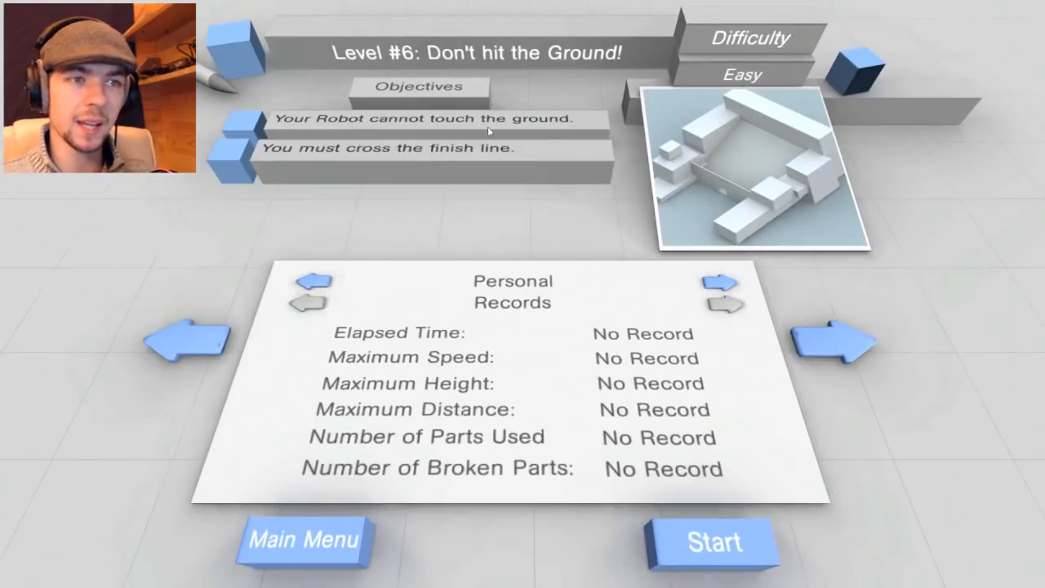
mouse_move(547, 211)
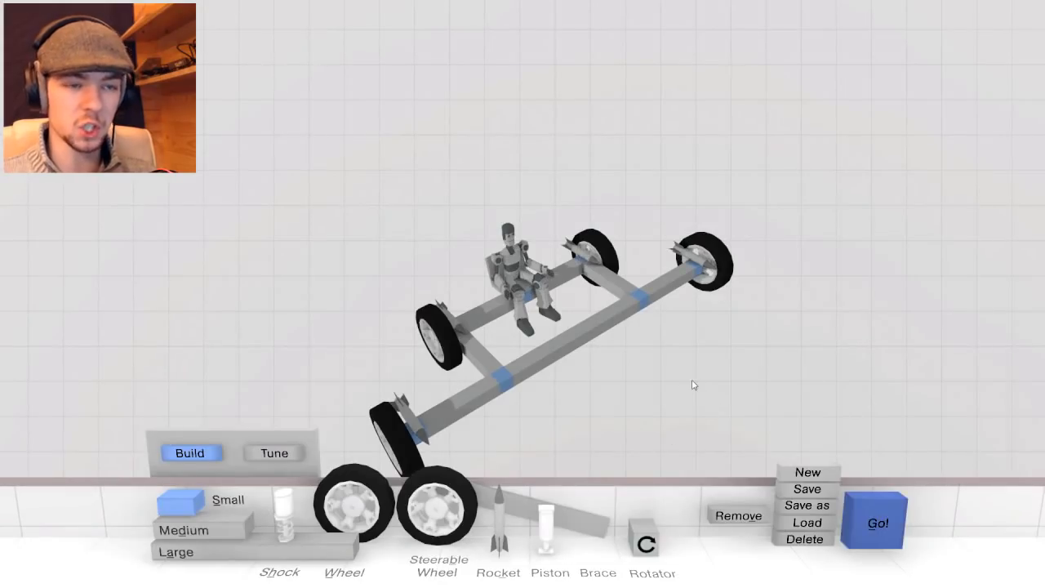
click(877, 523)
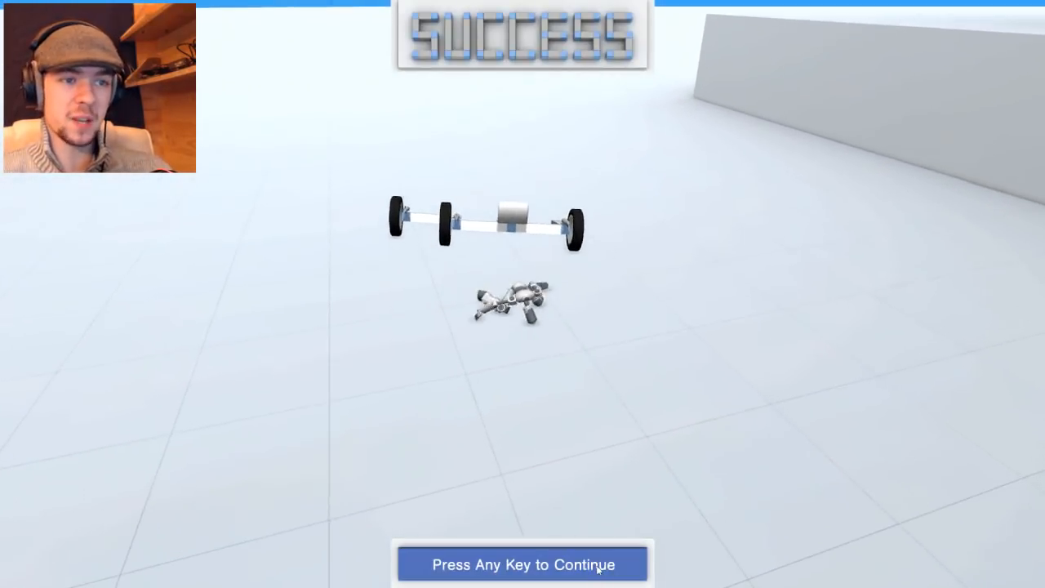
key(space)
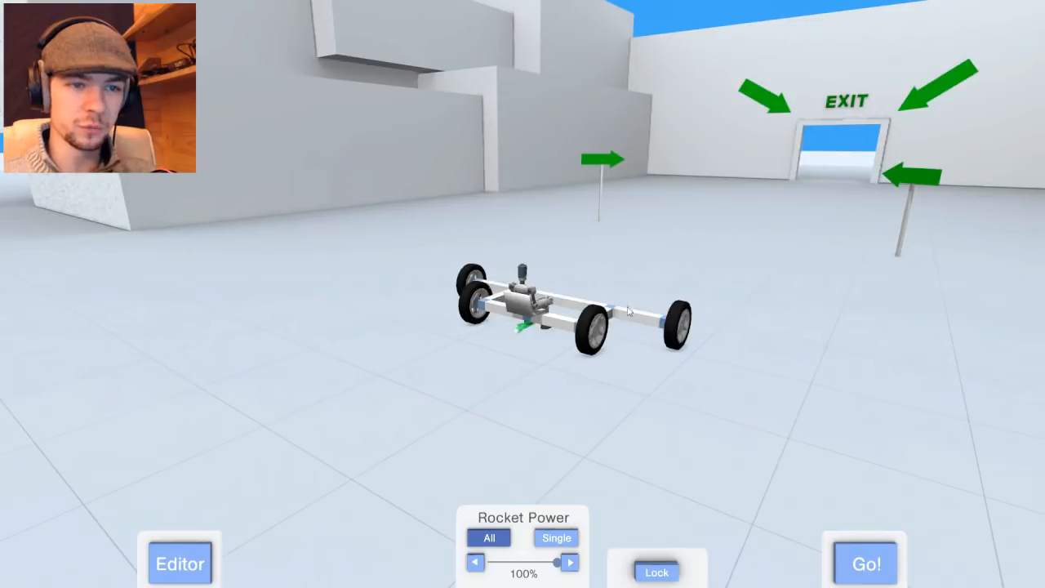
mouse_move(529, 331)
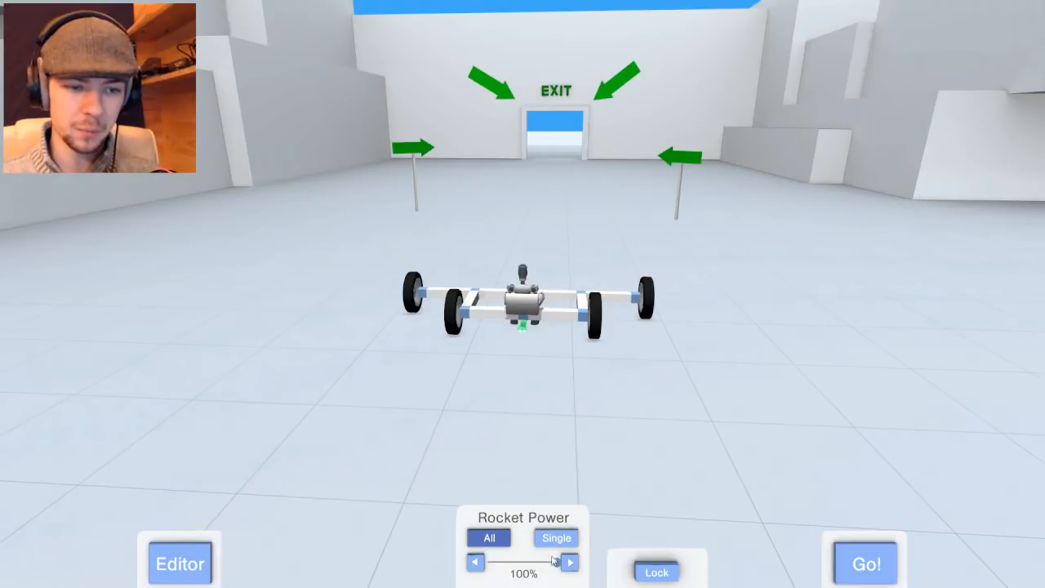
Cut rocket power from 100% to 22%, clear the exit-gate level, and continue past SUCCESS
drag(555, 562, 502, 562)
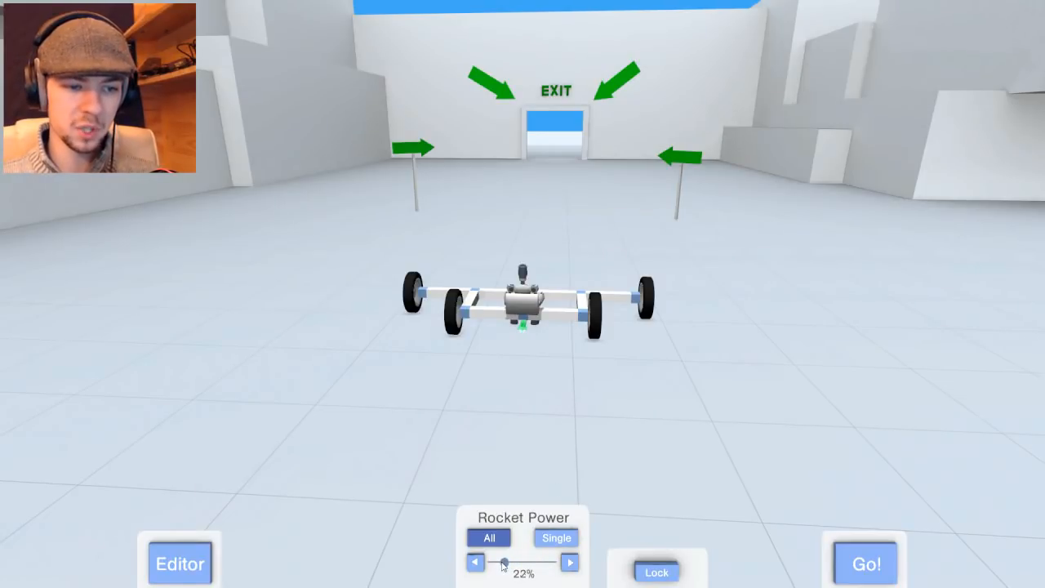
mouse_move(845, 561)
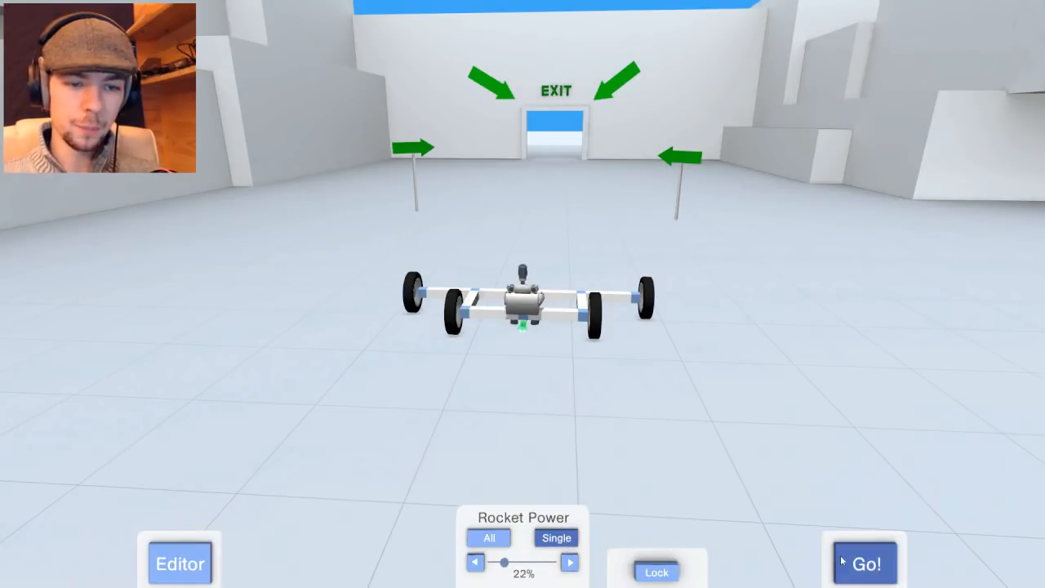
click(865, 563)
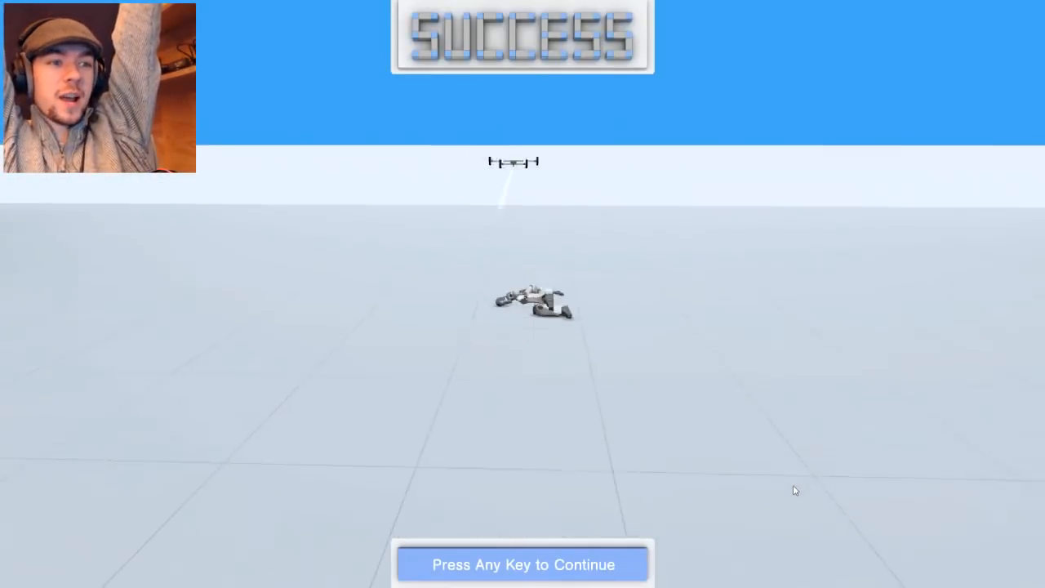
key(space)
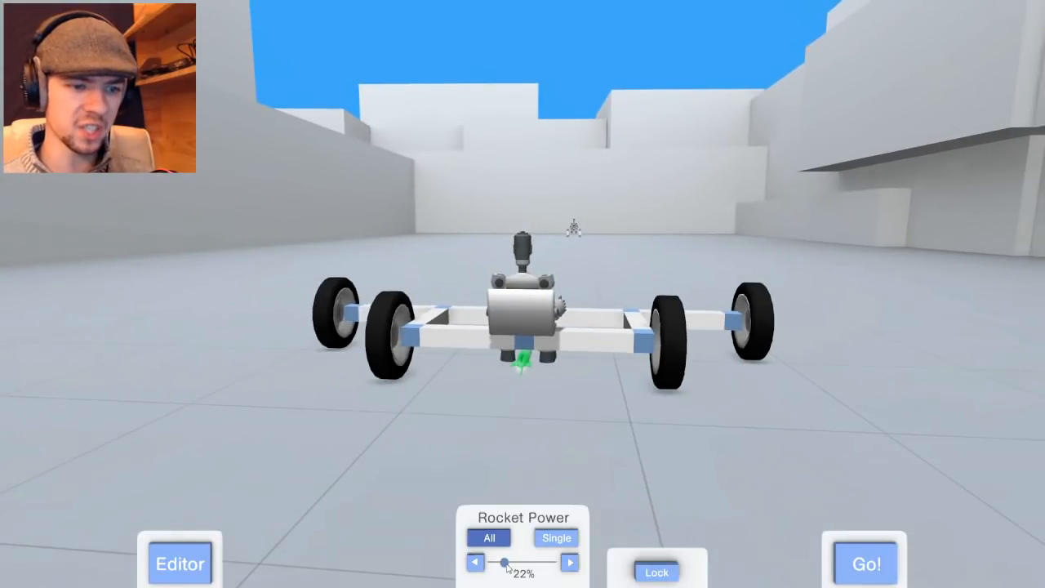
click(475, 563)
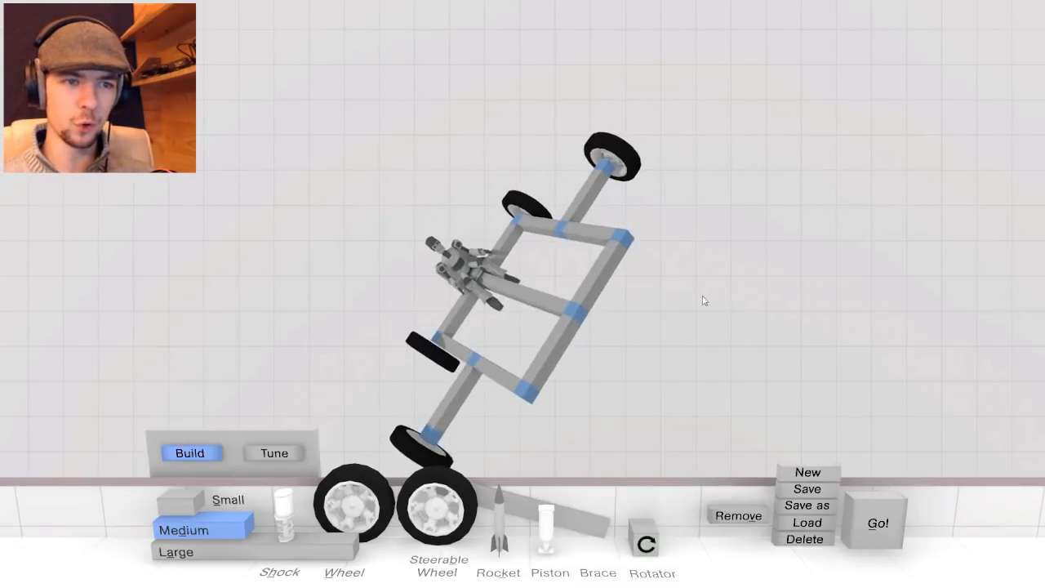
Attach wheels and a tall upright beam to the frame and send it to launch
click(353, 504)
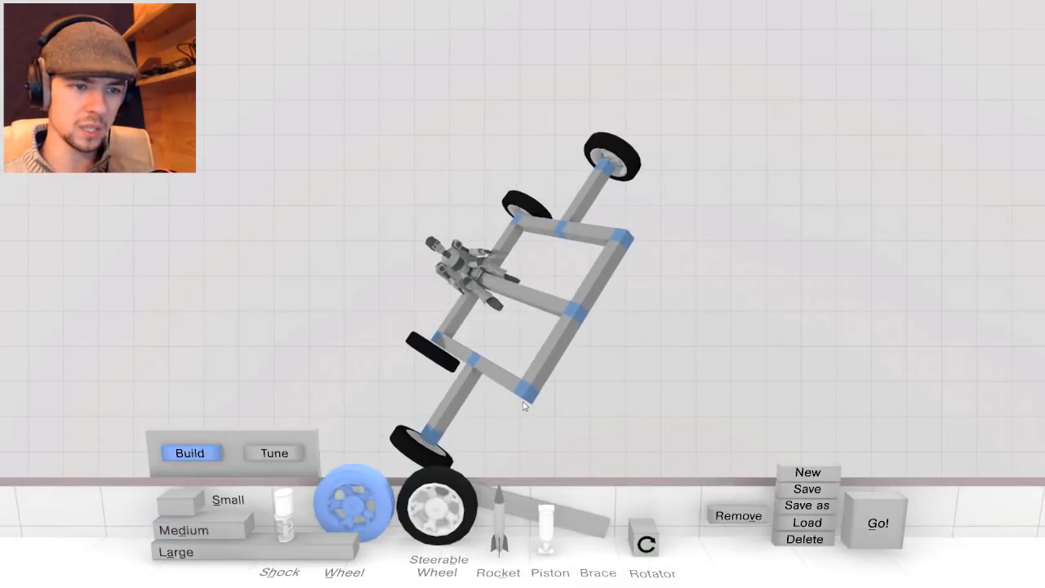
click(184, 529)
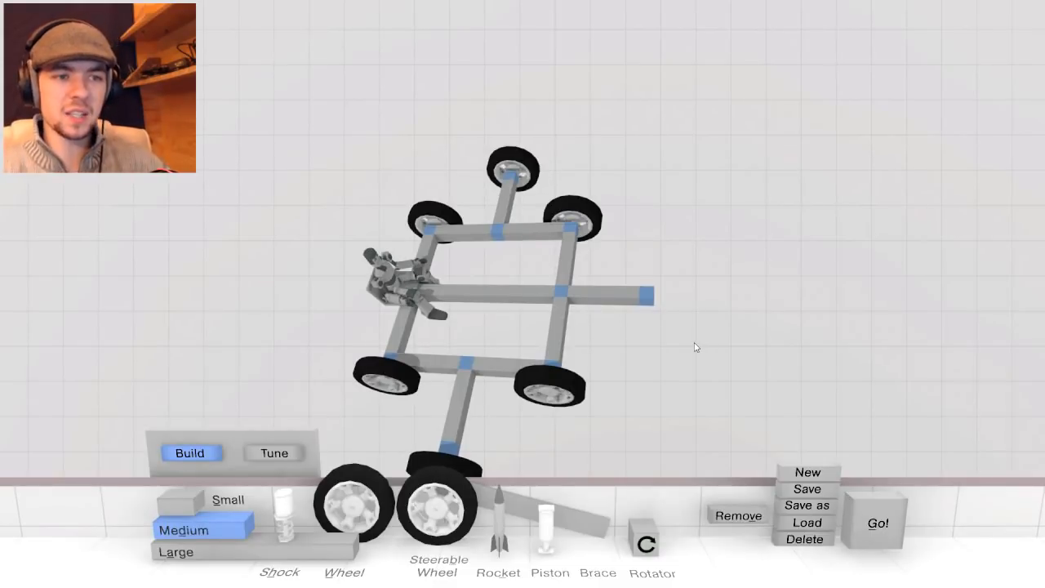
mouse_move(551, 290)
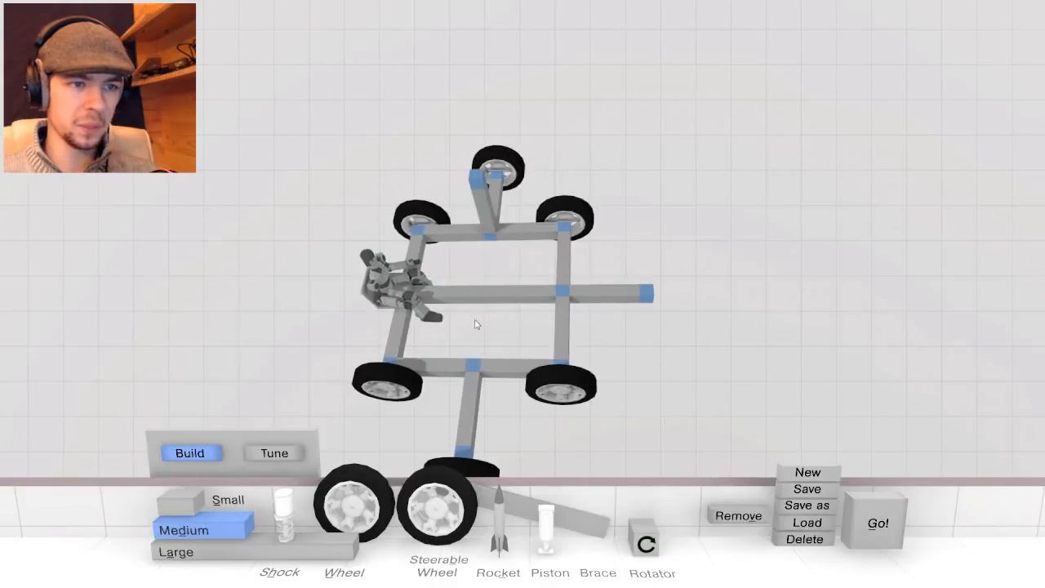
click(176, 552)
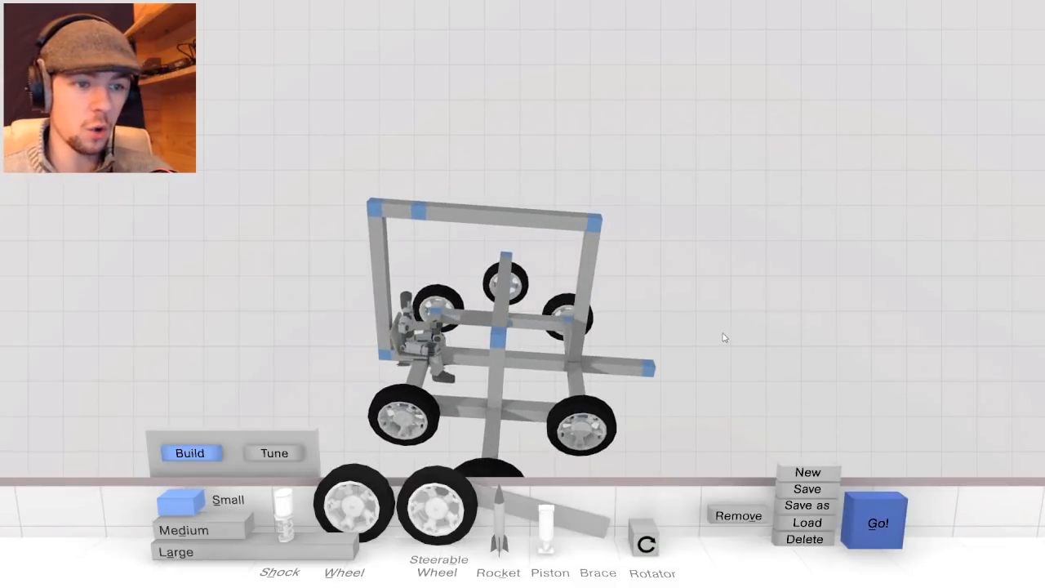
click(874, 523)
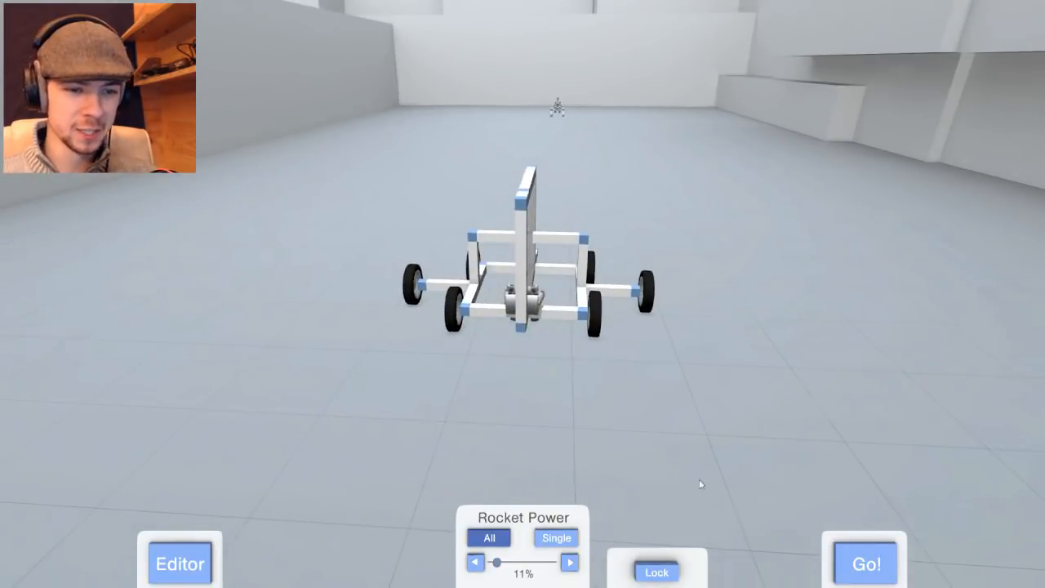
Fit a rocket on the frame's top corner and launch it through the exit gap
click(864, 564)
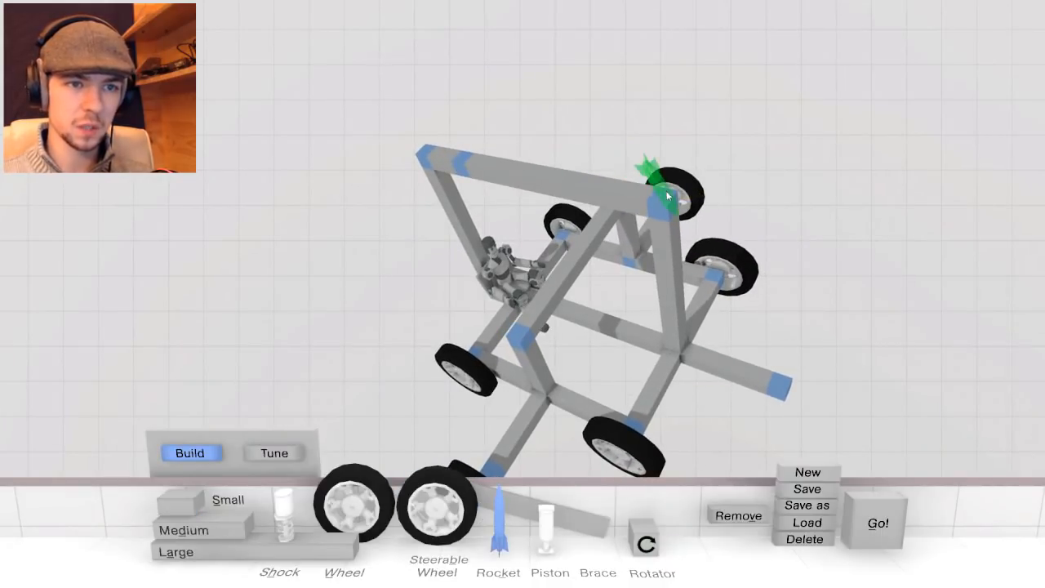
click(877, 522)
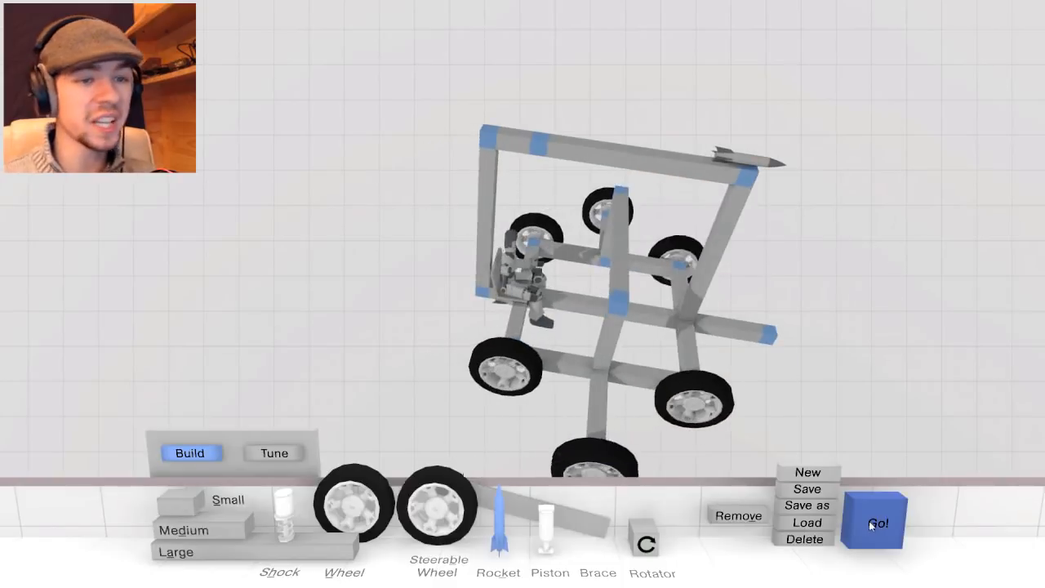
click(874, 522)
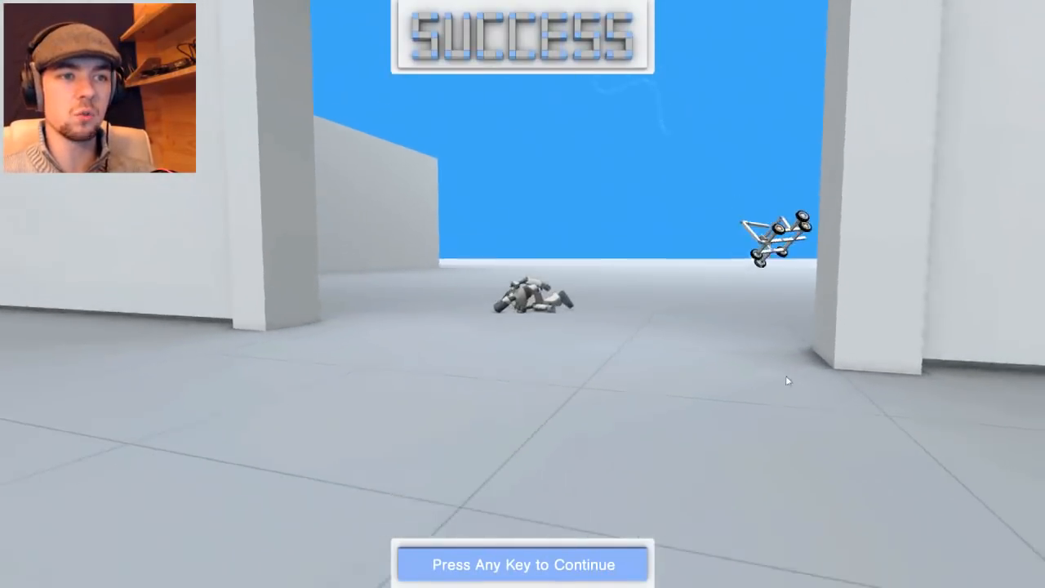
Get past the Fail screen, clear the level with the rebuilt vehicle, and load Head-on Collision
key(space)
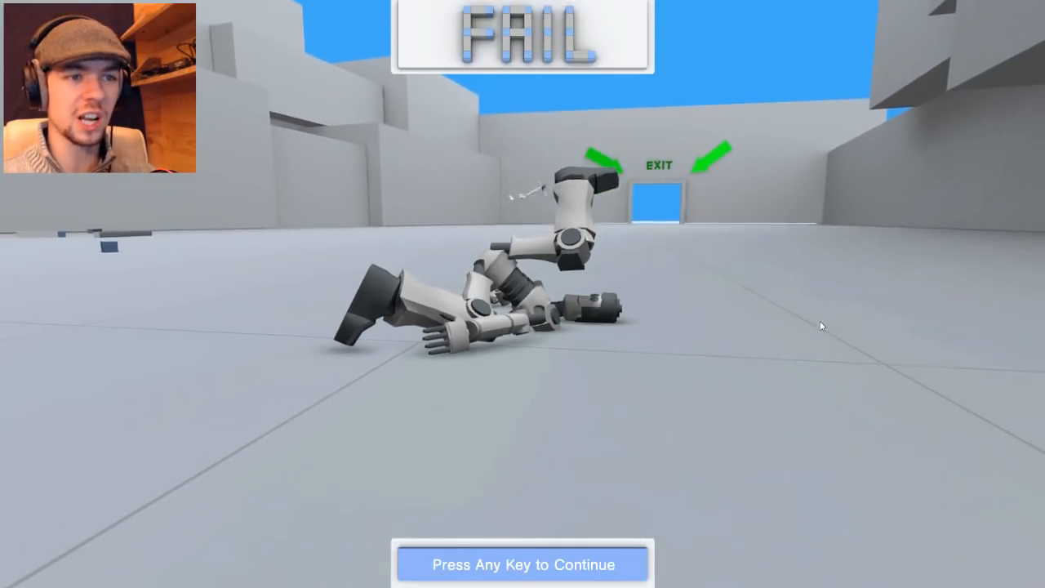
key(space)
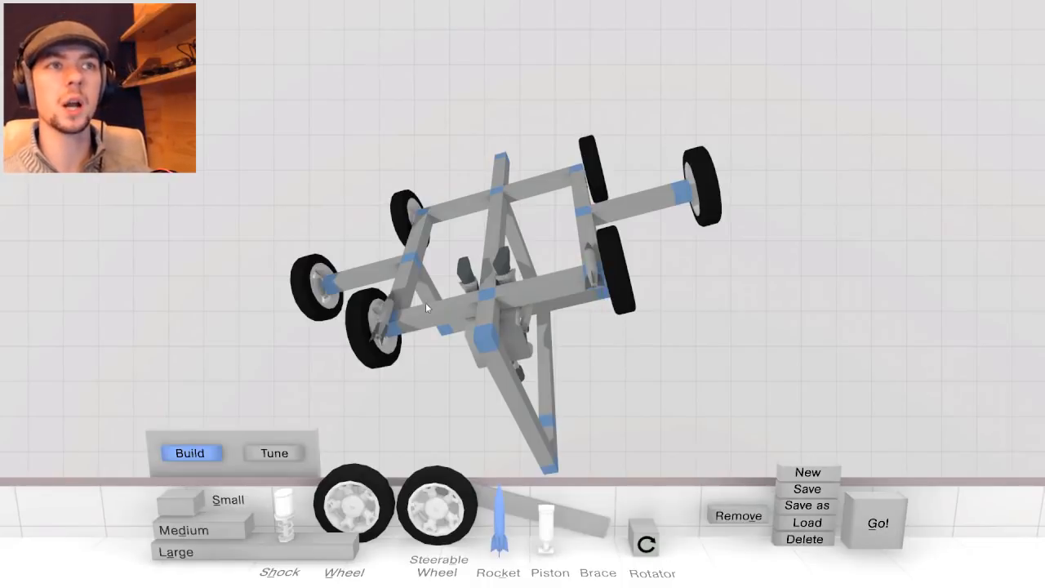
mouse_move(682, 321)
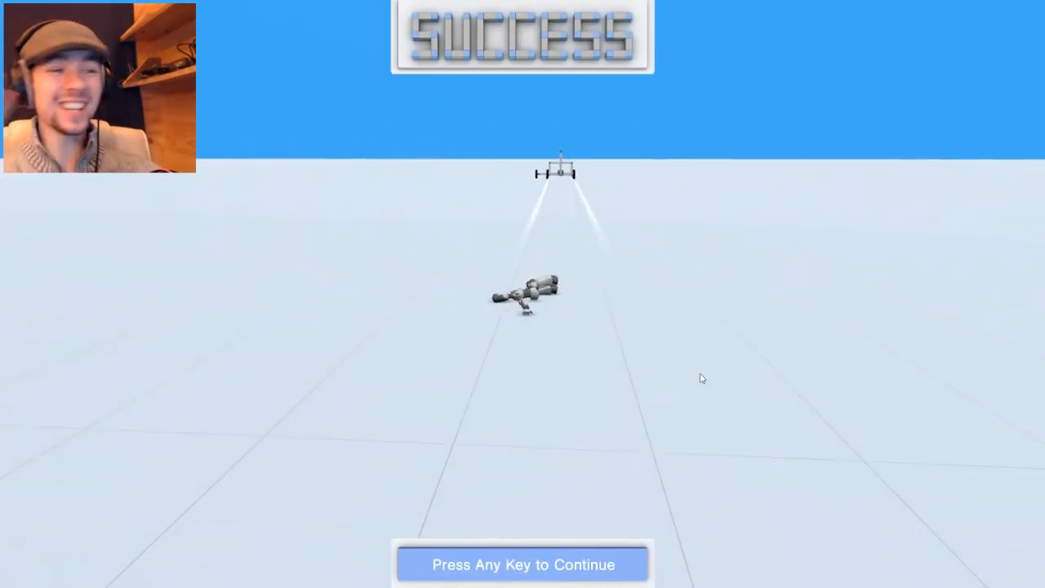
key(space)
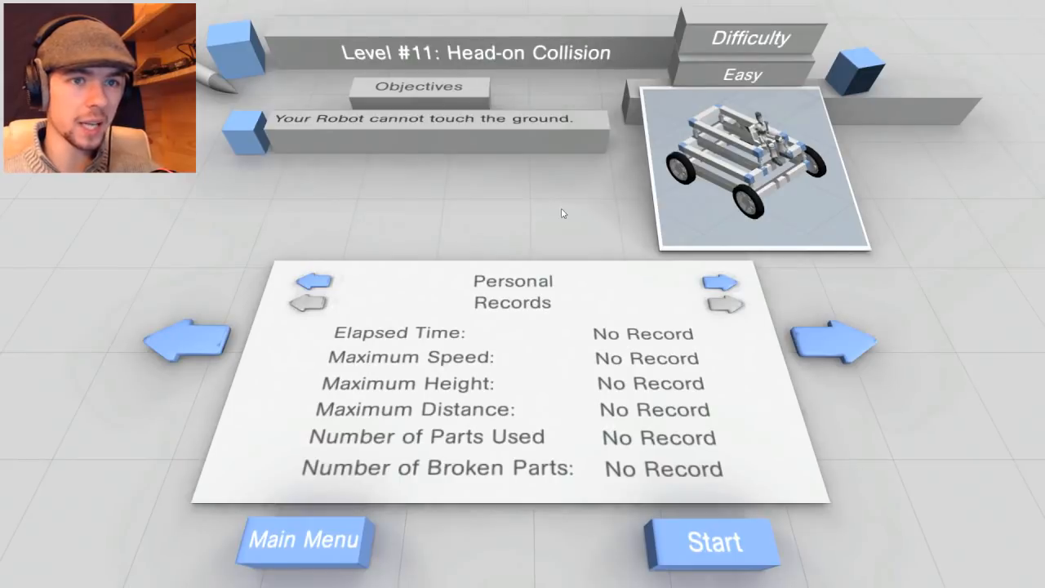
mouse_move(725, 178)
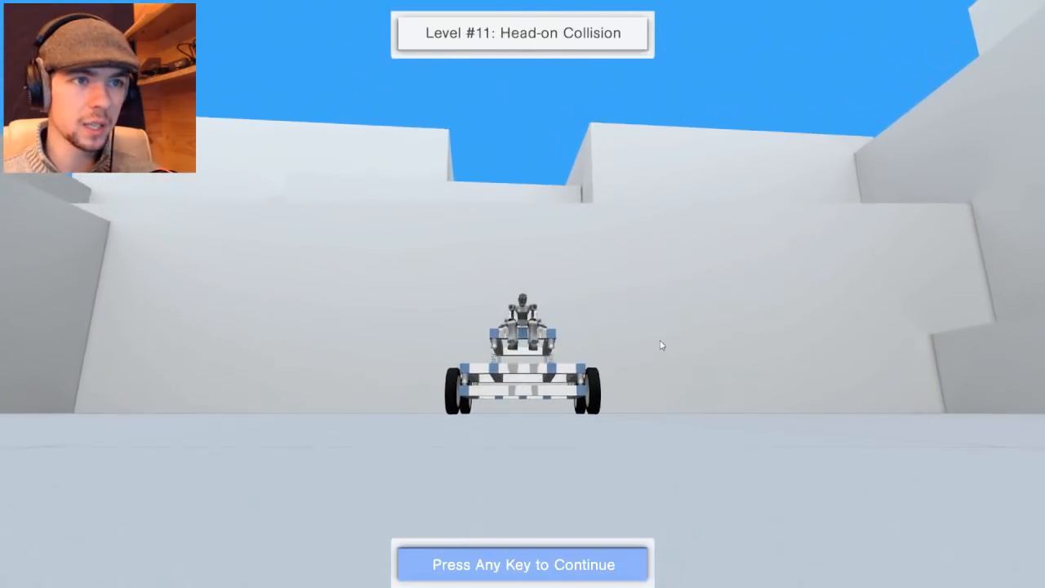
Skip the Head-on Collision intro, test the rocket cart, and dismiss the Fail screen
key(space)
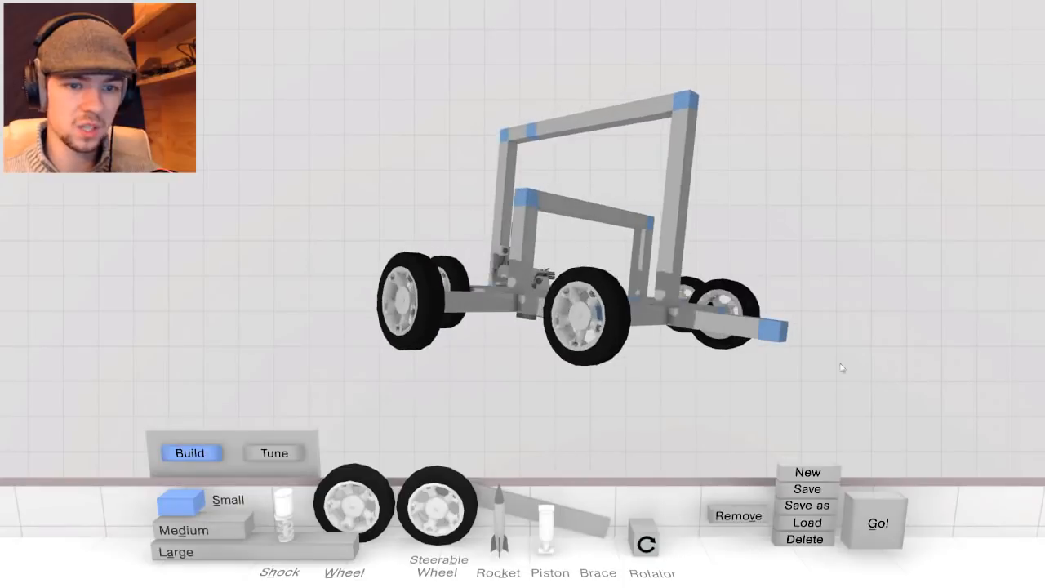
click(878, 522)
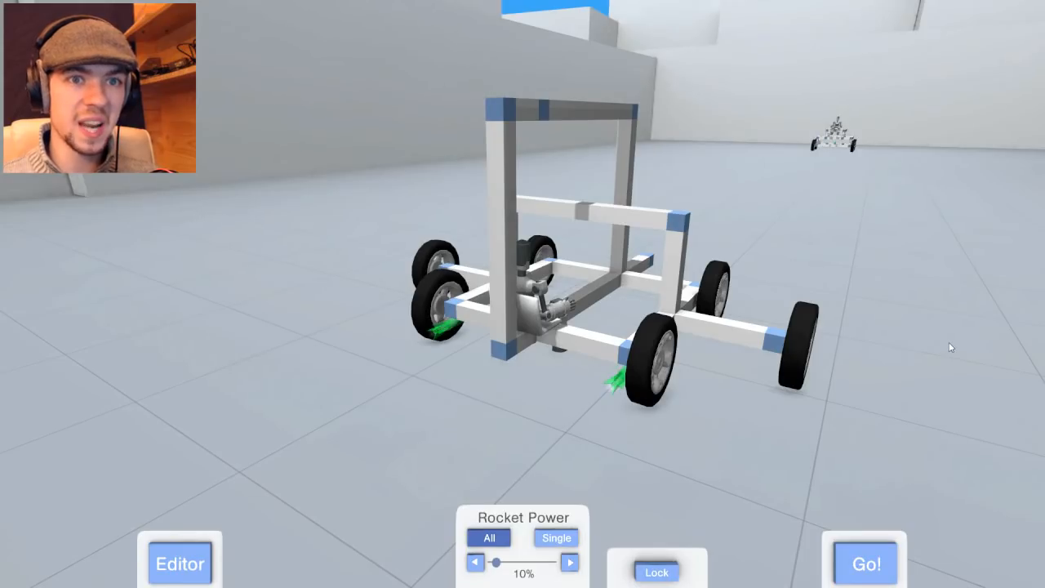
mouse_move(766, 459)
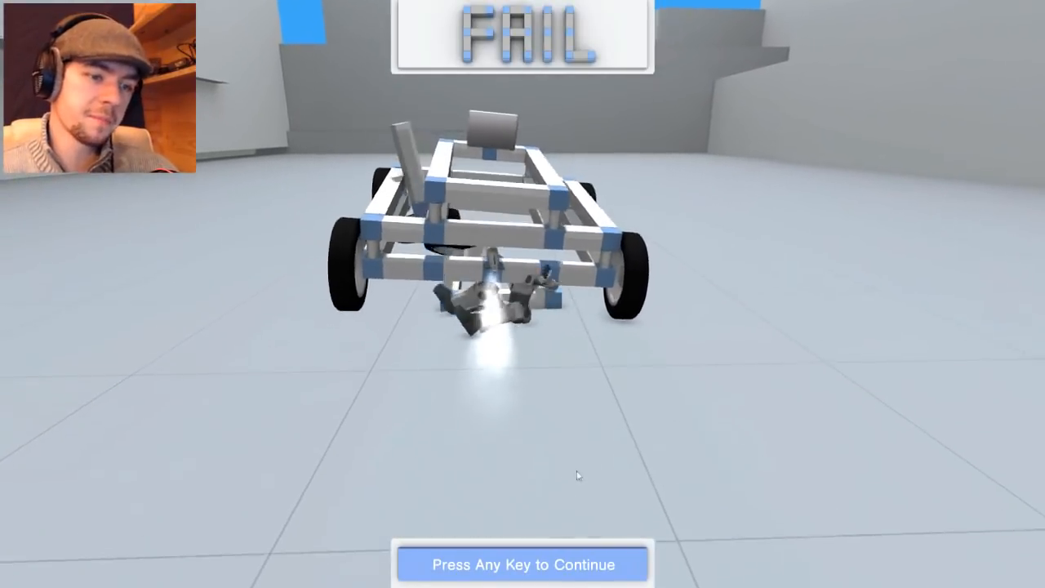
key(space)
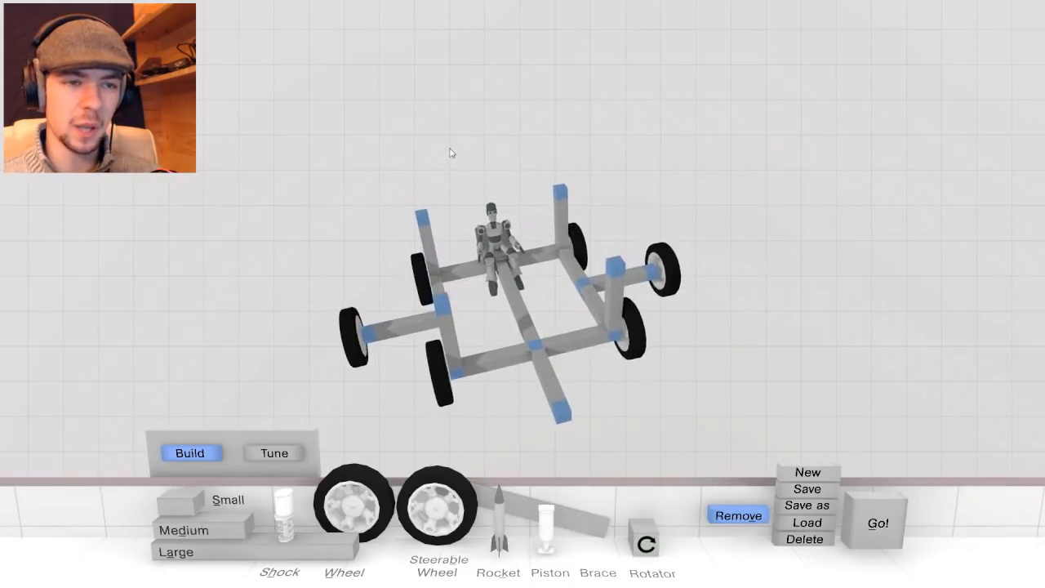
Swap wheels to box in the driver, run the level, and continue past SUCCESS
click(436, 505)
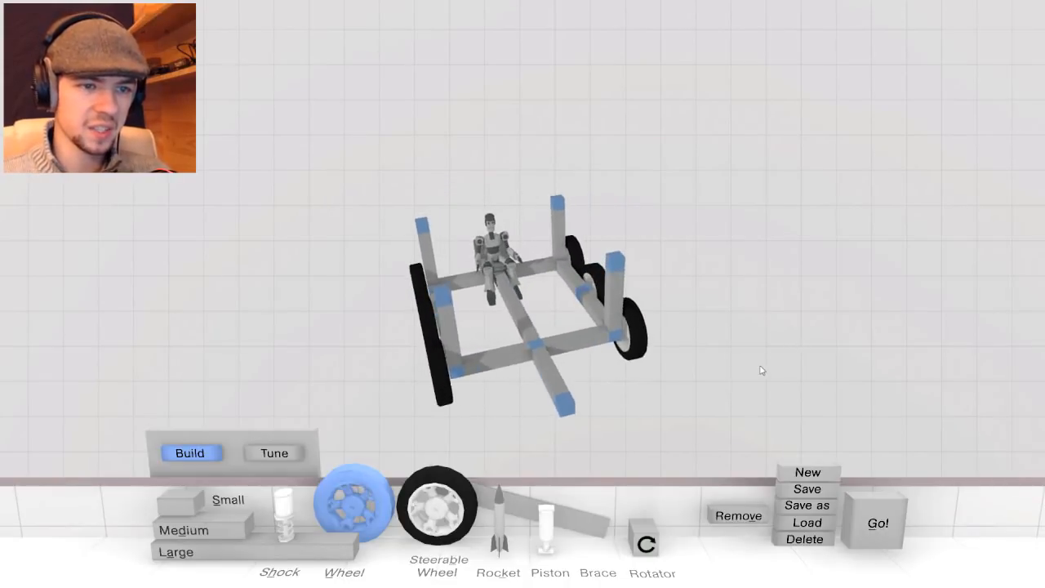
click(184, 530)
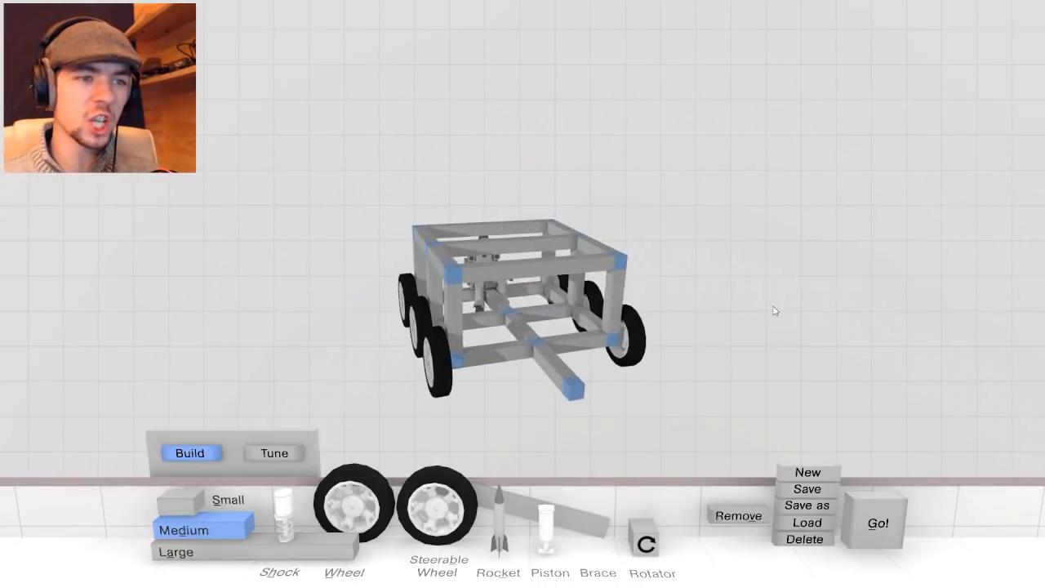
click(878, 523)
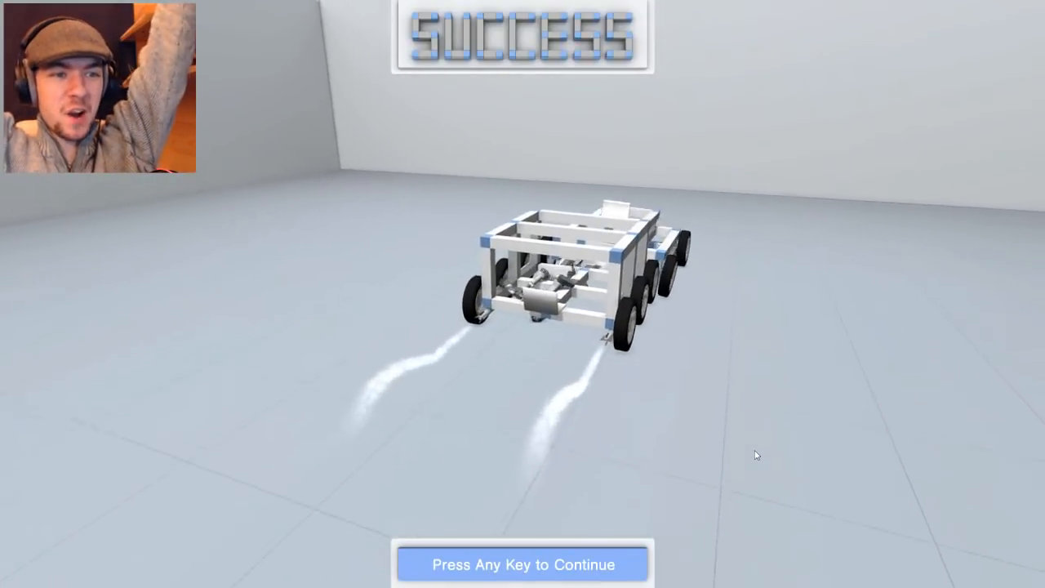
key(space)
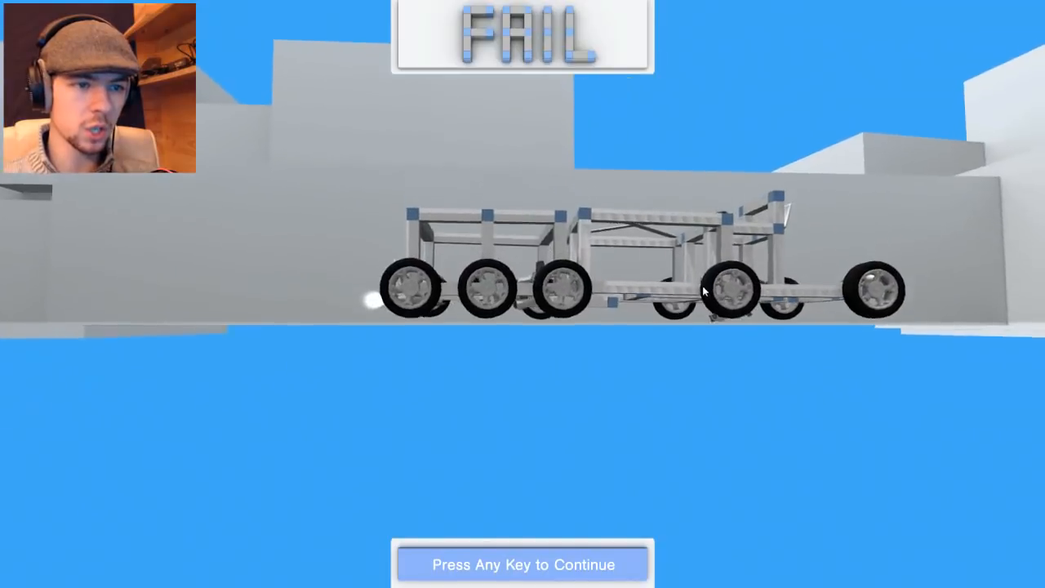
Dismiss the Fail screen to return to the editor for bracing the frame
key(space)
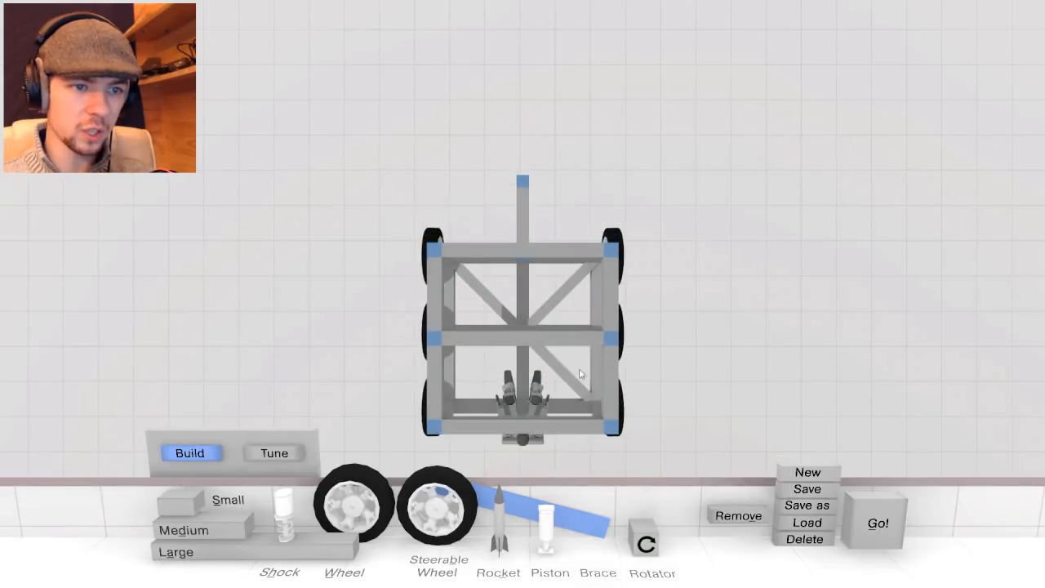
mouse_move(562, 361)
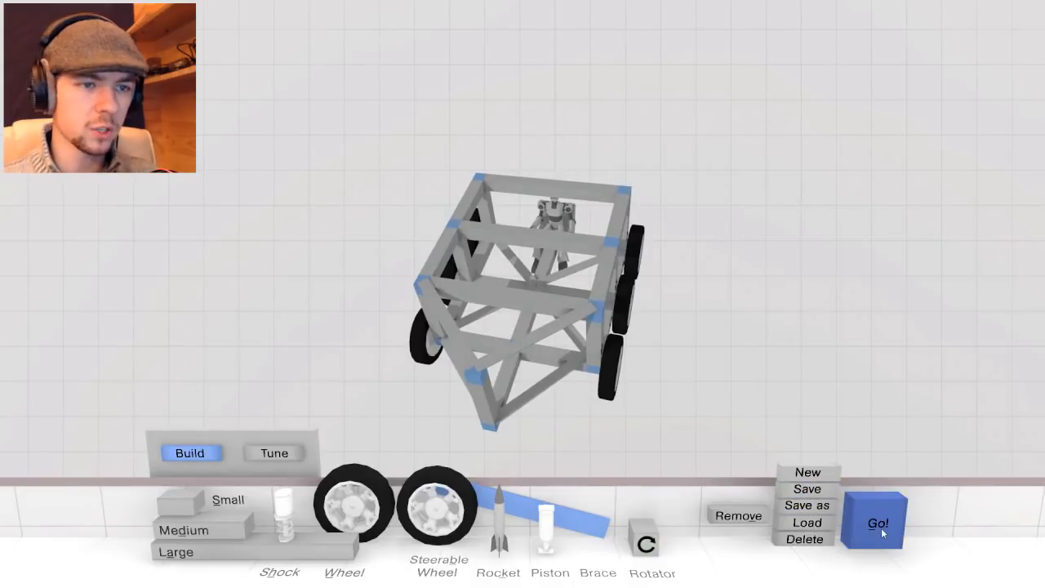
Run the braced frame 292 m through Level 12 and continue to the results
click(878, 522)
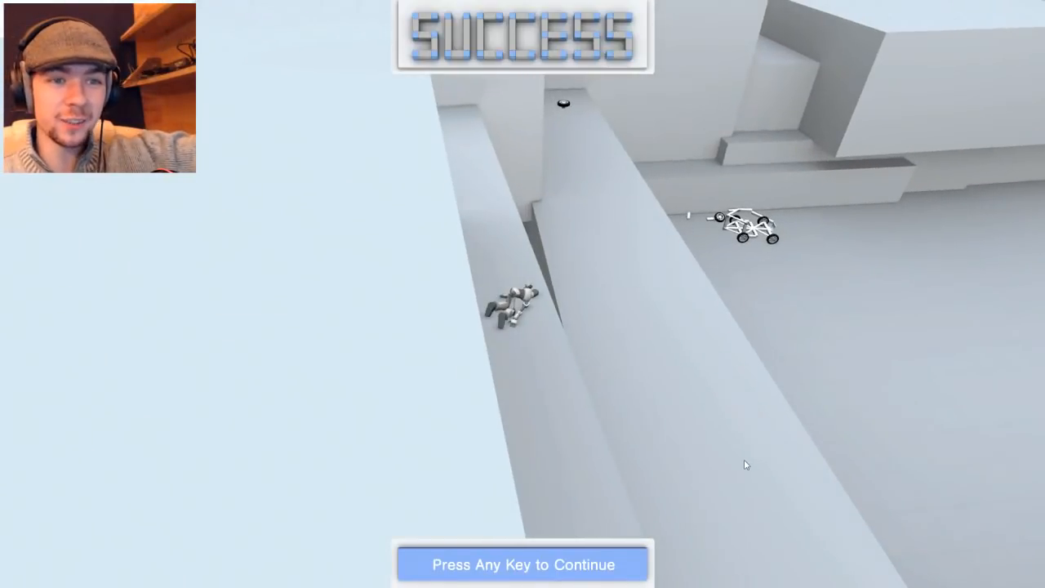
key(space)
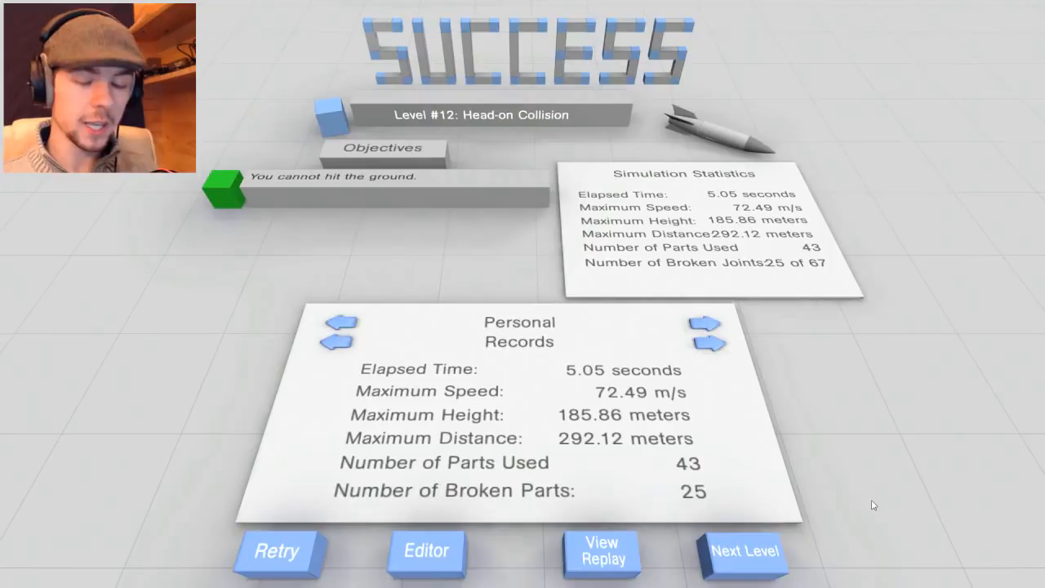